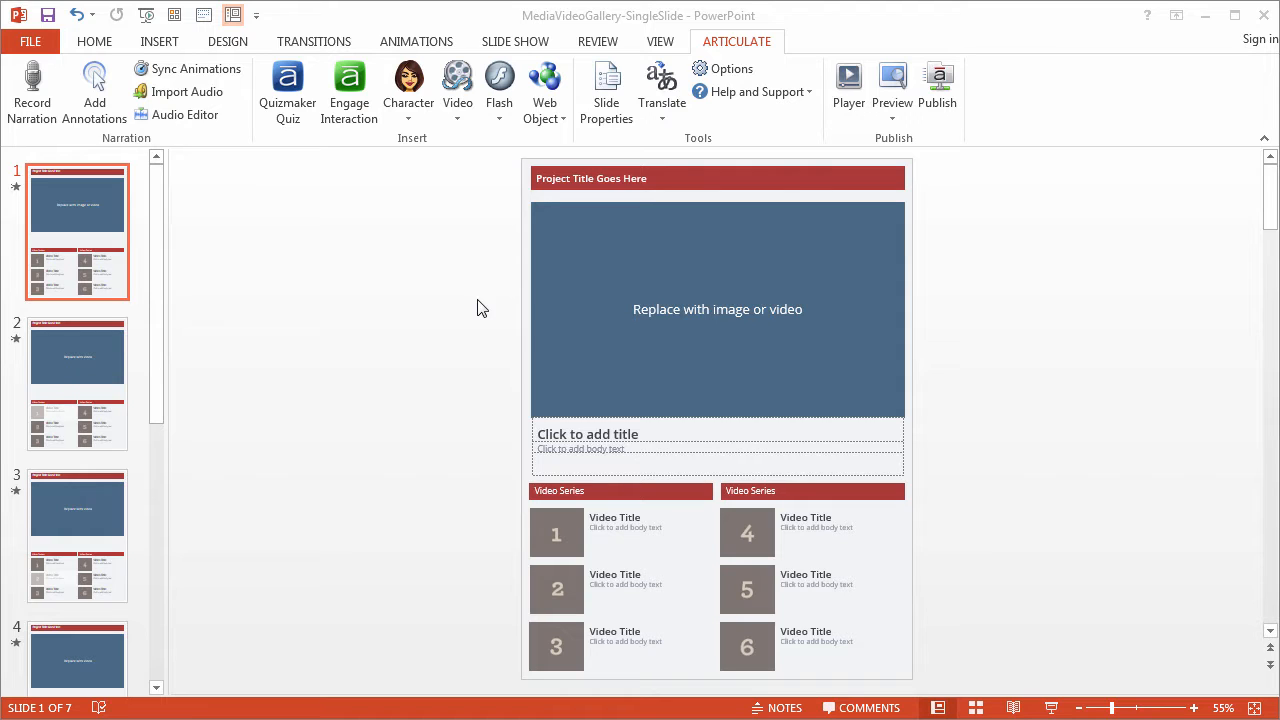
mouse_move(516, 308)
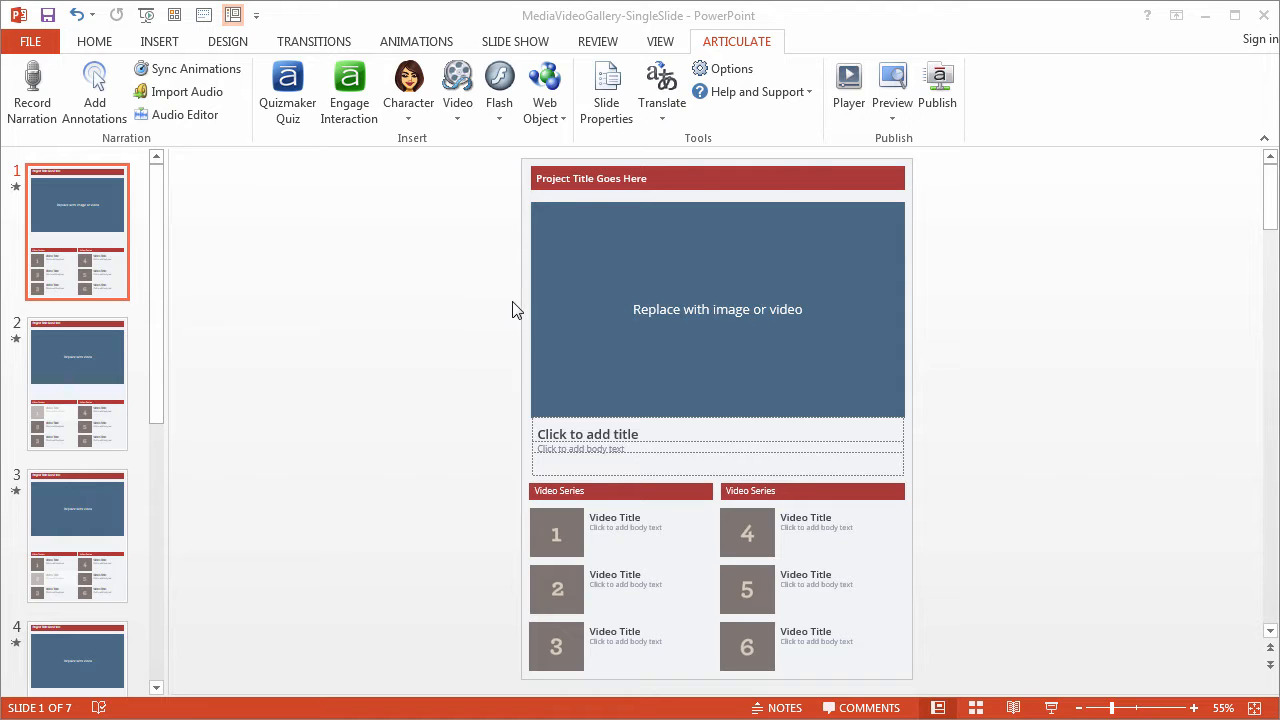
mouse_move(730, 156)
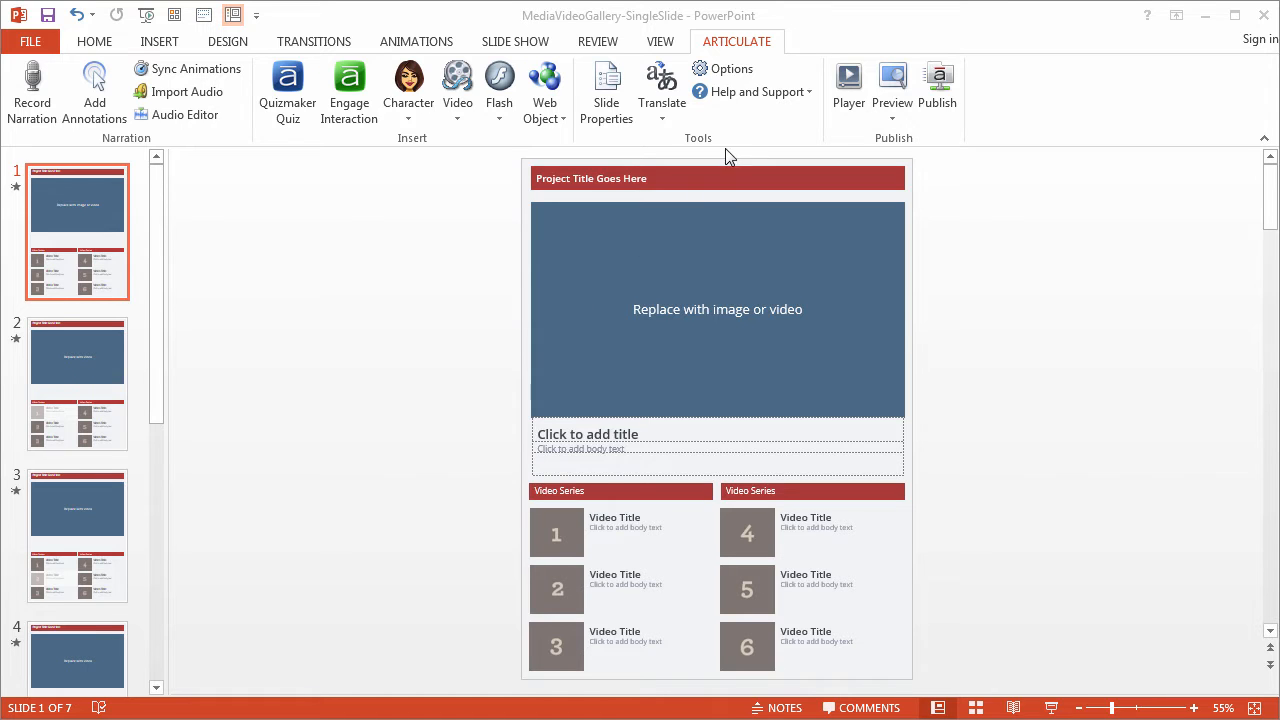
mouse_move(848, 90)
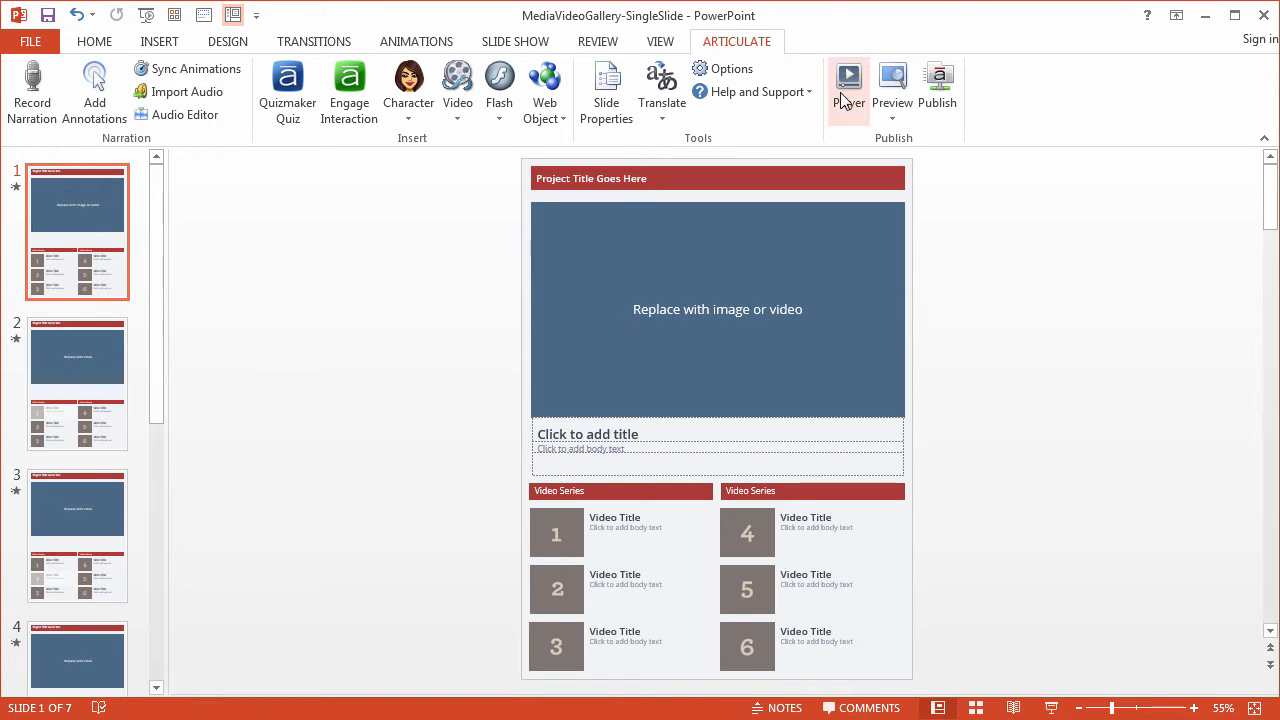
Disable the volume control and remaining player features in Player Properties.
left_click(848, 78)
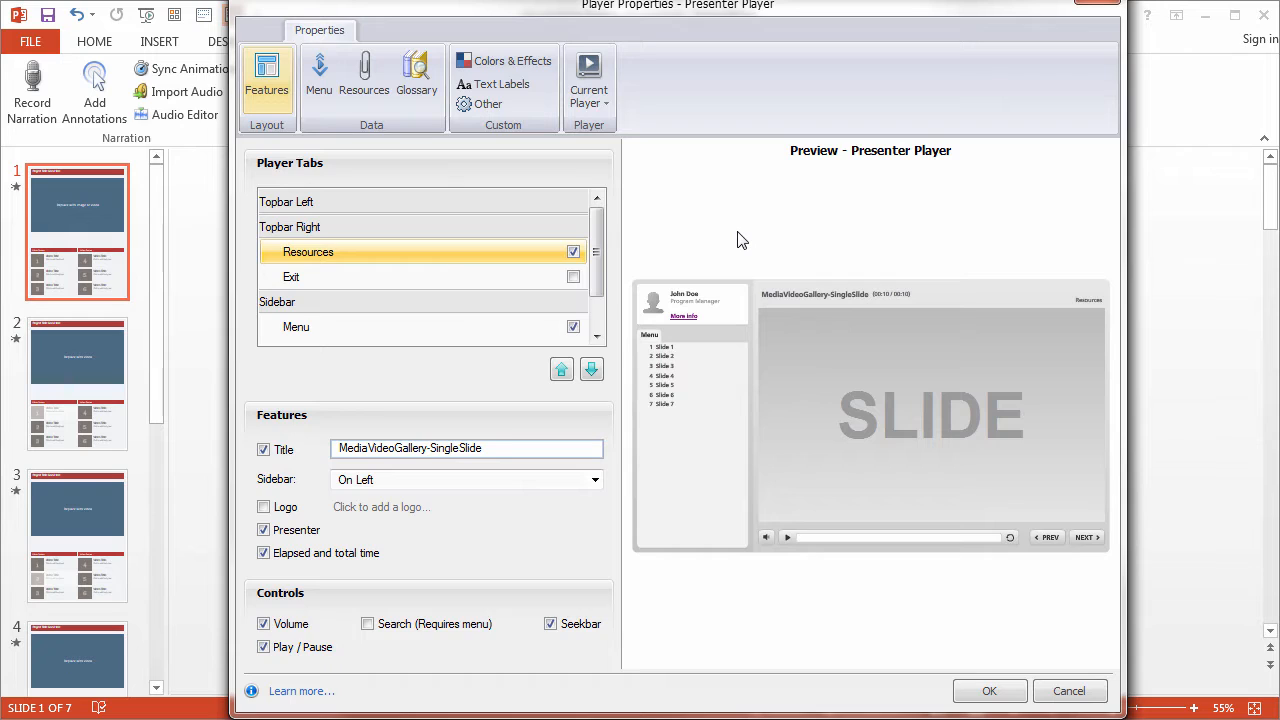
mouse_move(448, 260)
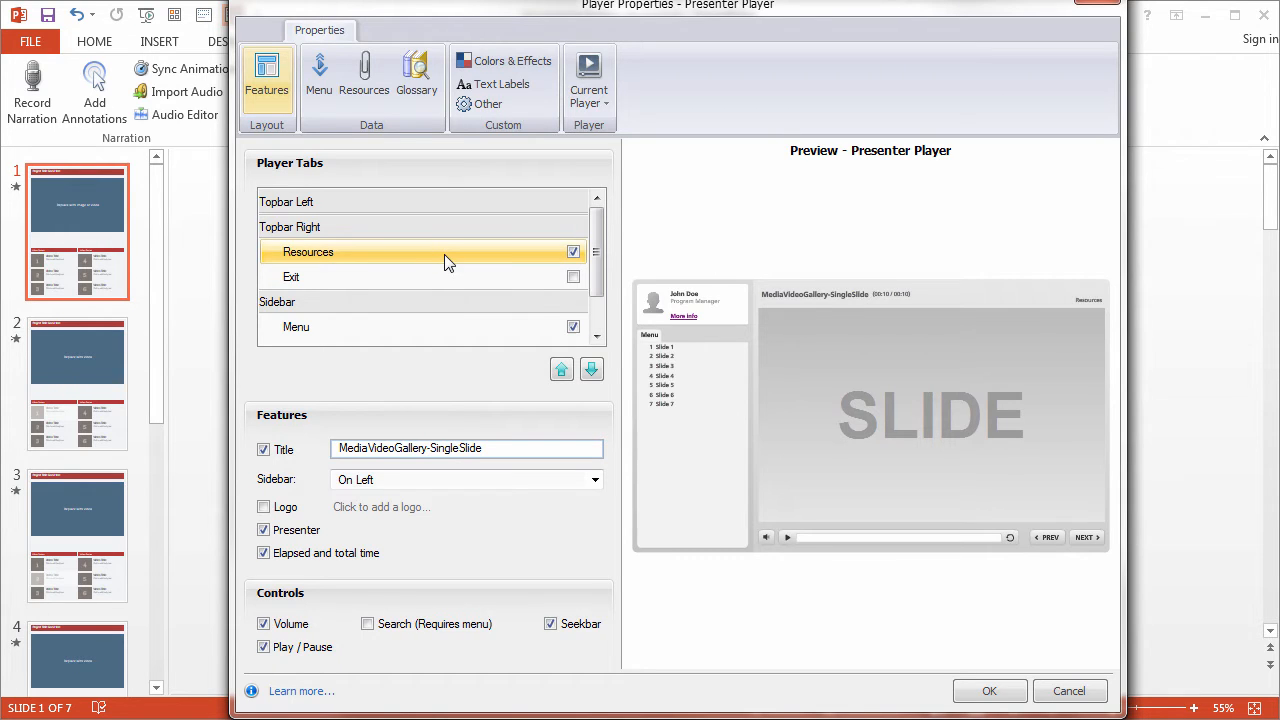
mouse_move(438, 294)
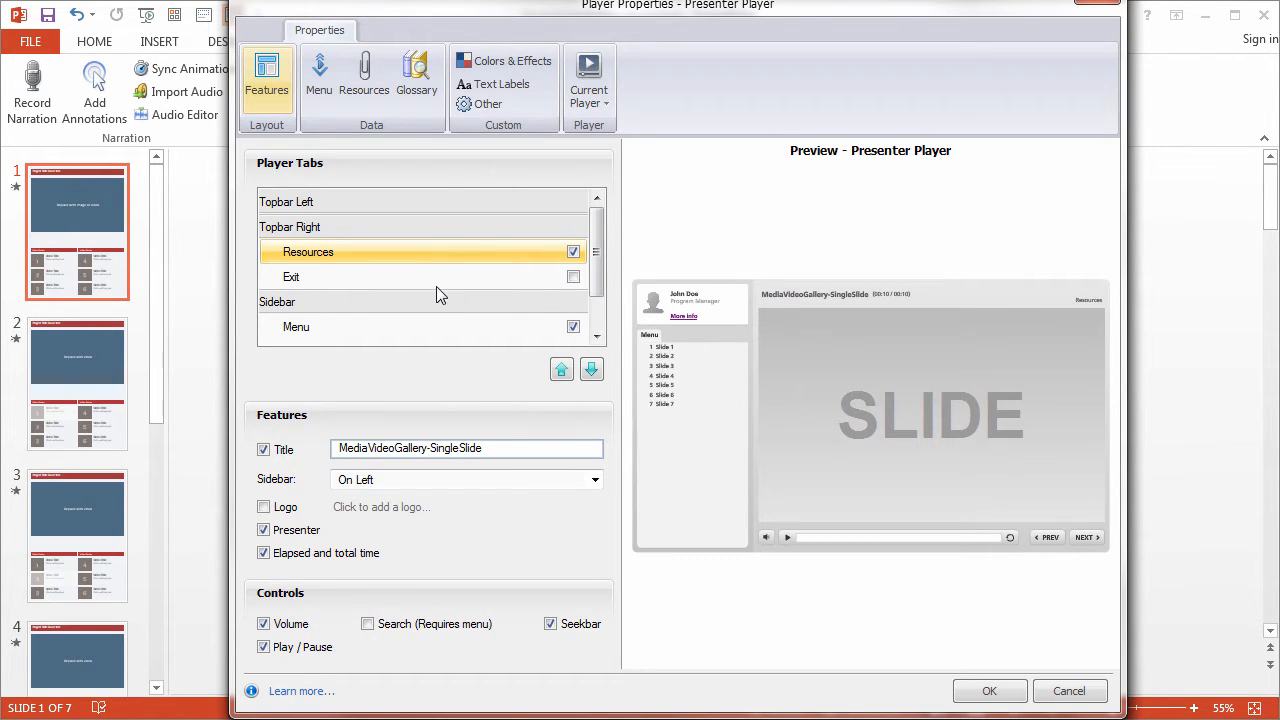
mouse_move(300, 412)
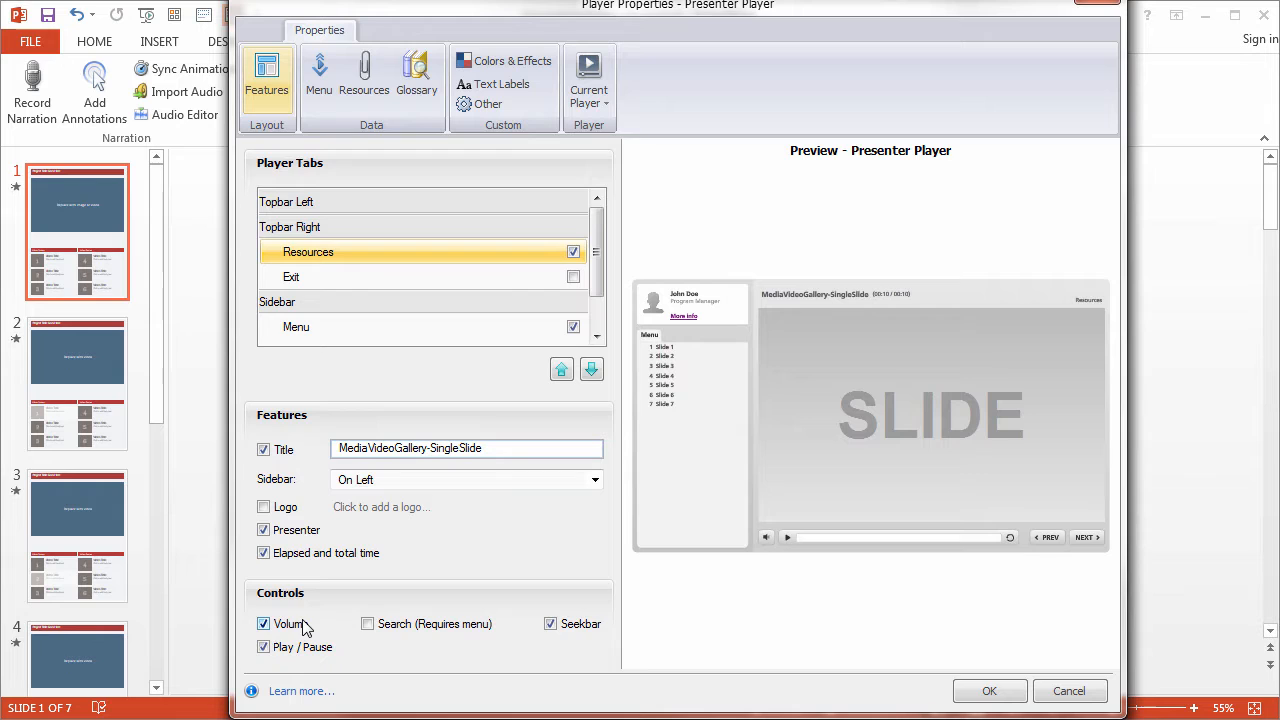
left_click(264, 624)
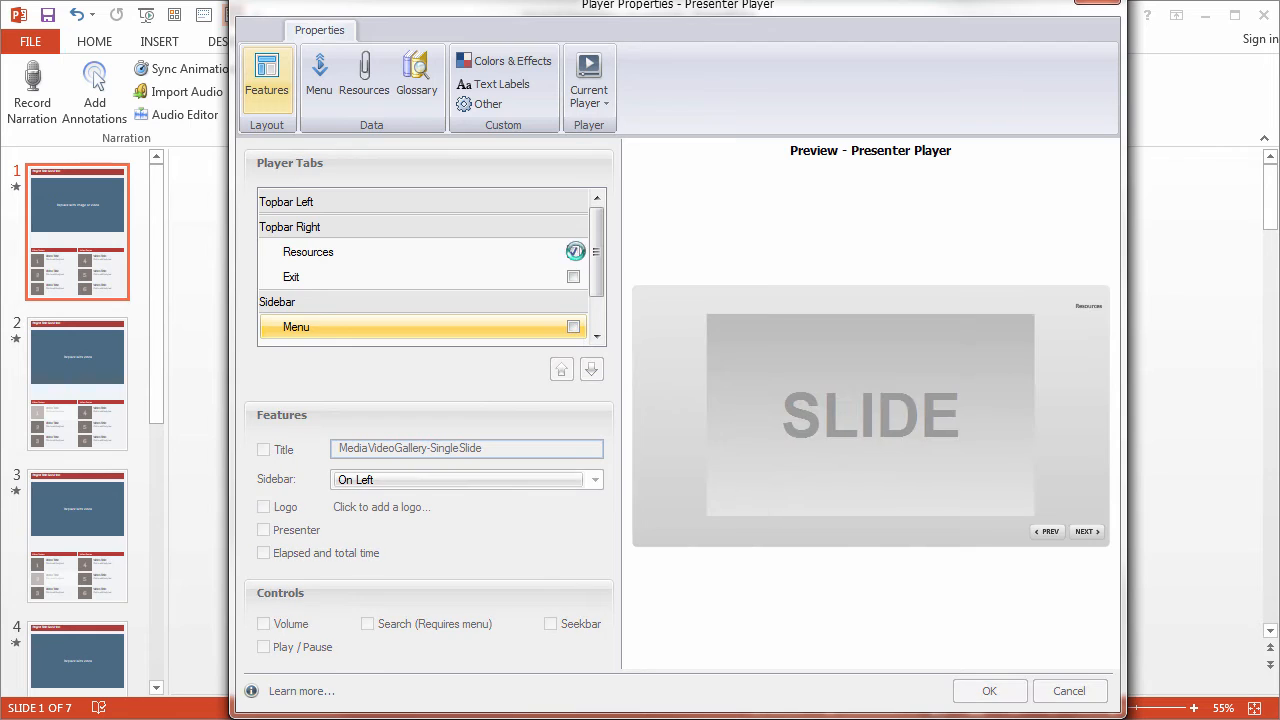
scroll("down", 3)
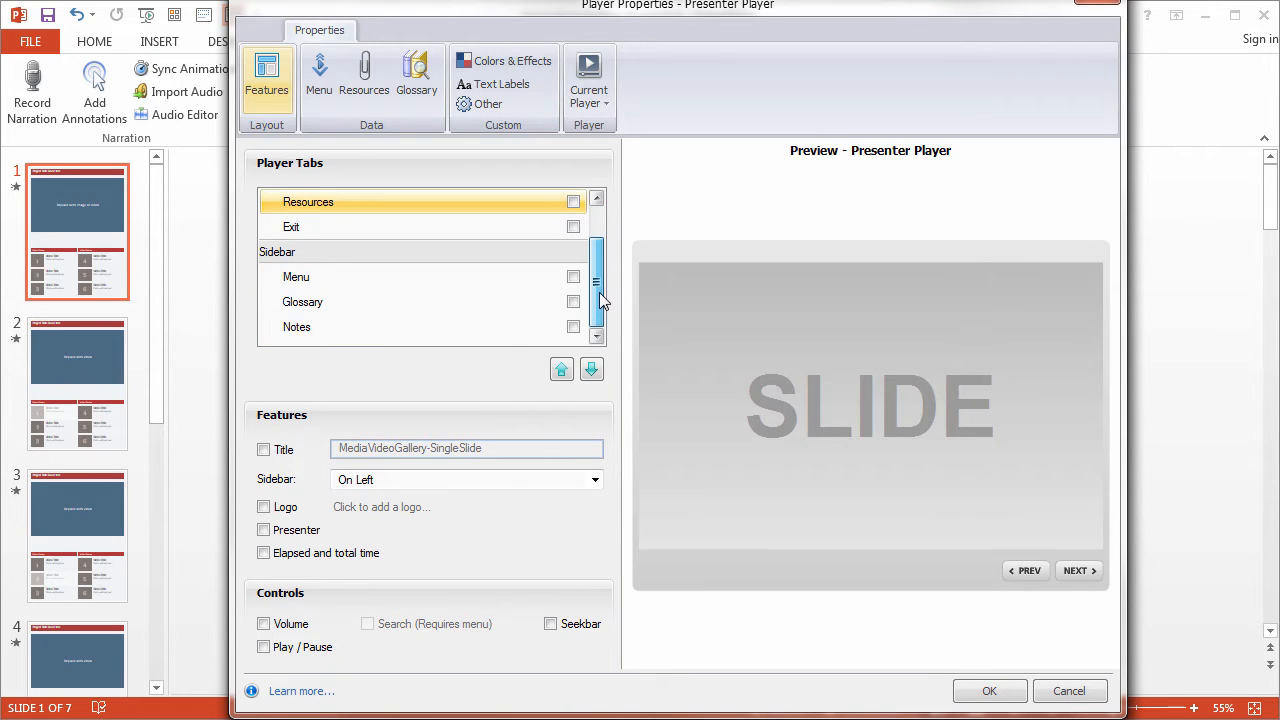
mouse_move(422, 320)
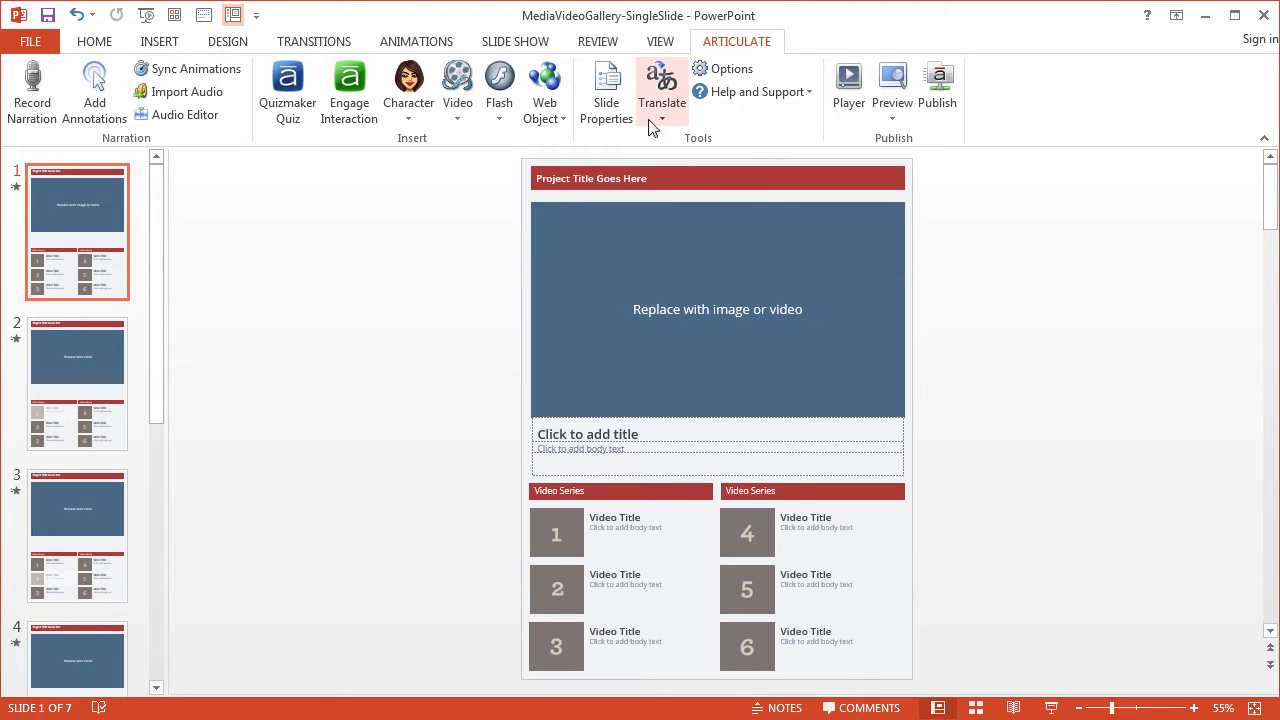
Bring up Slide Properties listing every slide's advance and branching settings.
left_click(606, 90)
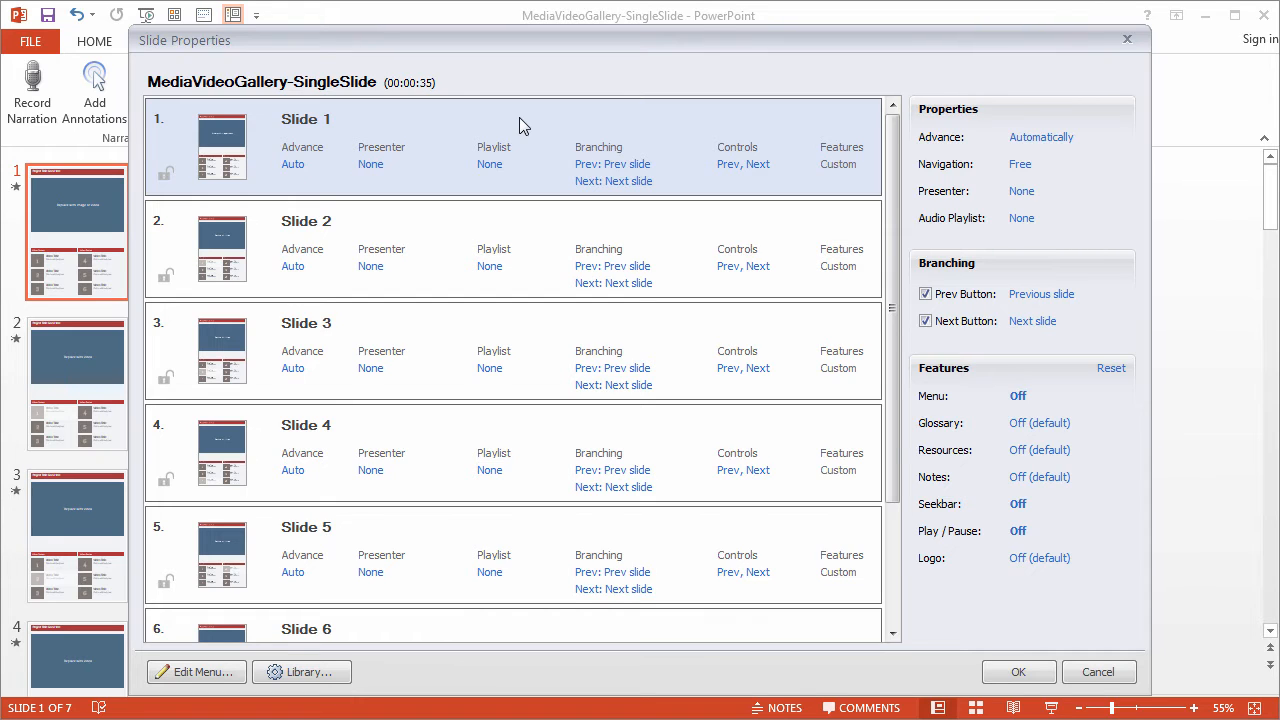
mouse_move(304, 178)
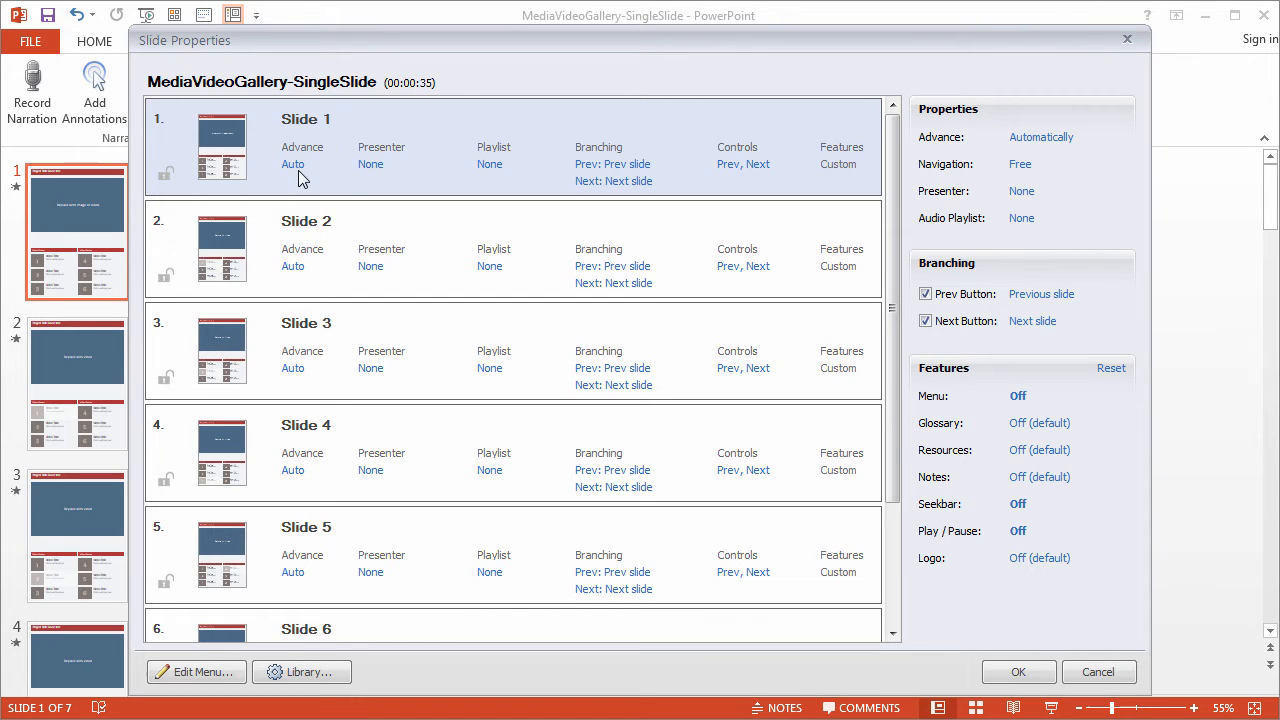
Set Slide 1's Advance to 'By user'.
left_click(292, 164)
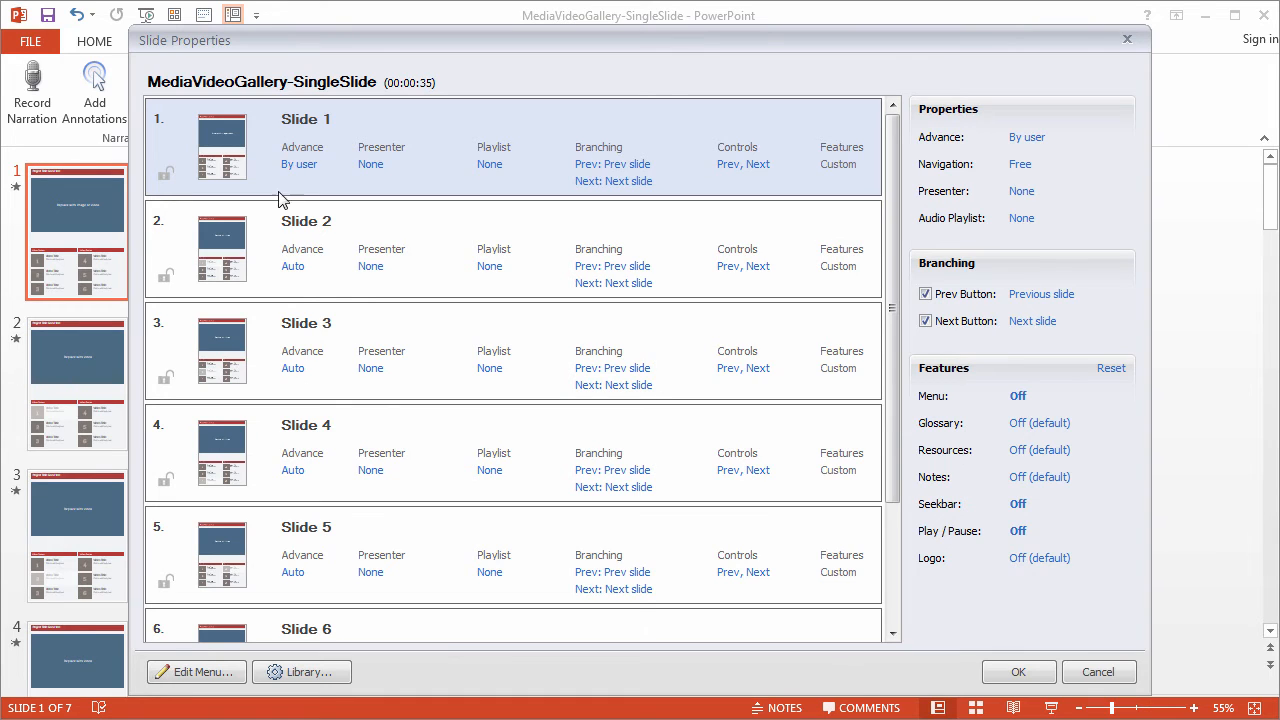
mouse_move(292, 272)
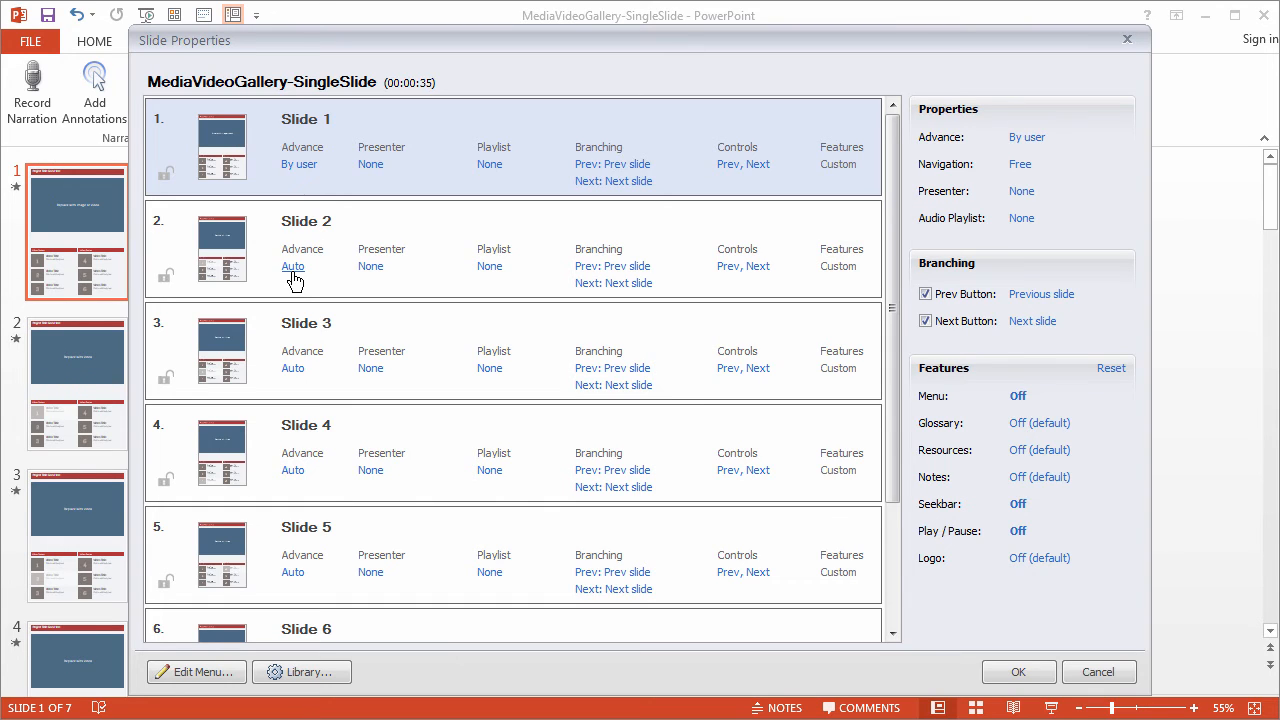
mouse_move(360, 248)
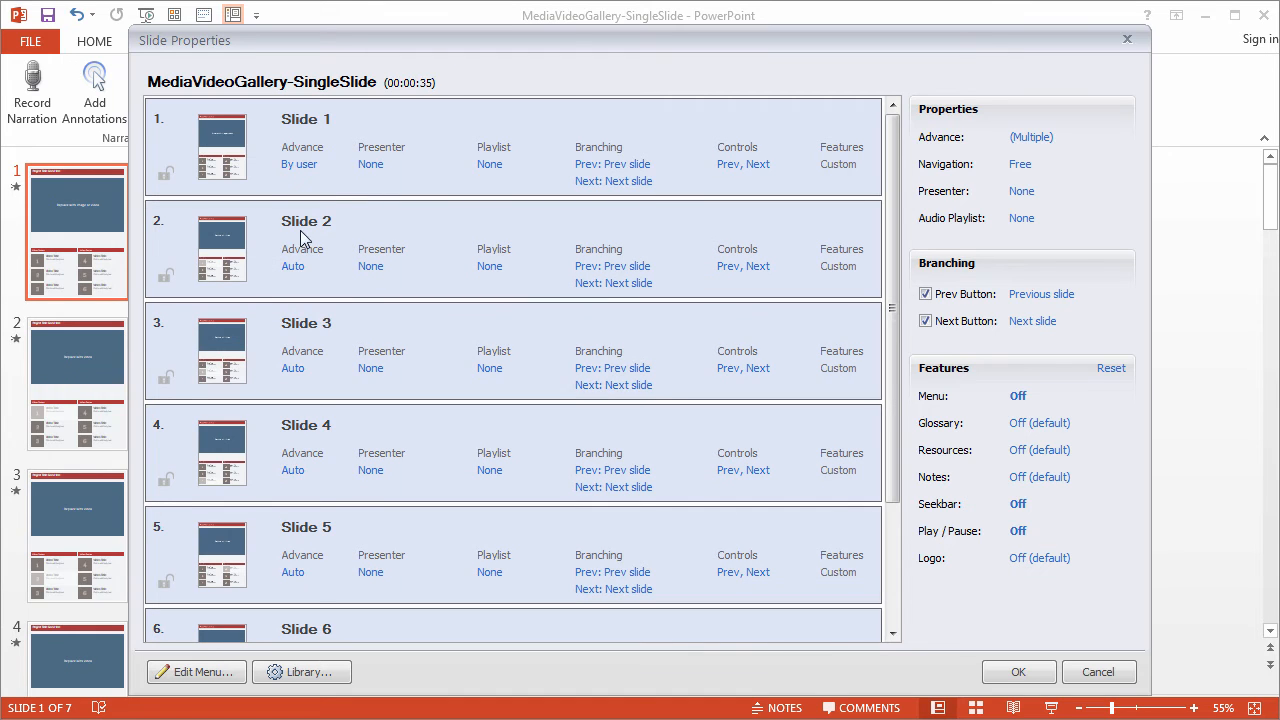
mouse_move(388, 300)
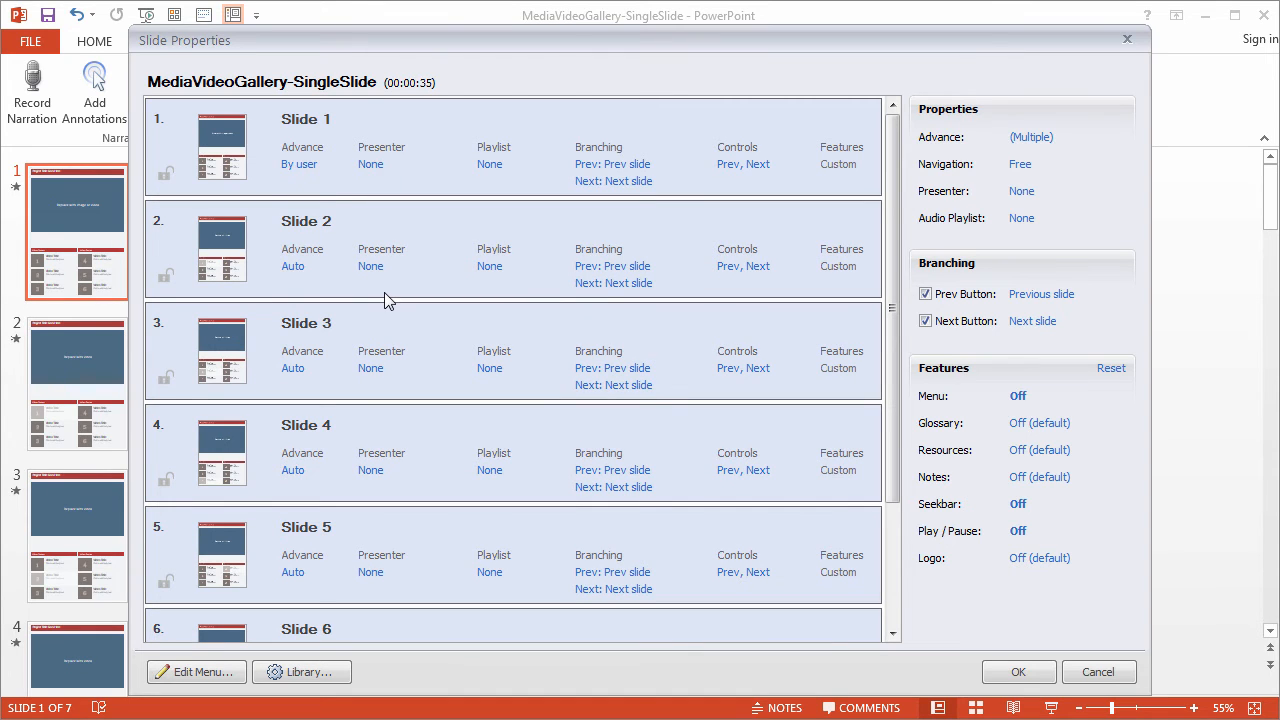
mouse_move(980, 136)
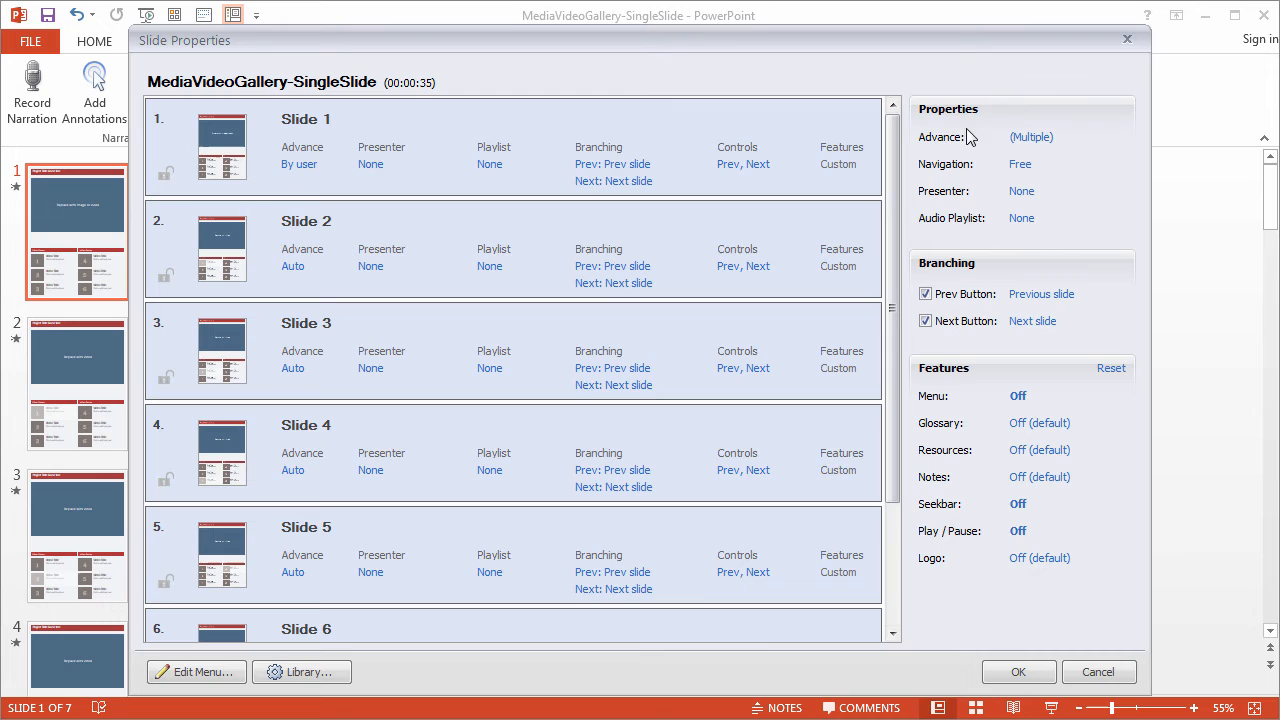
mouse_move(1032, 136)
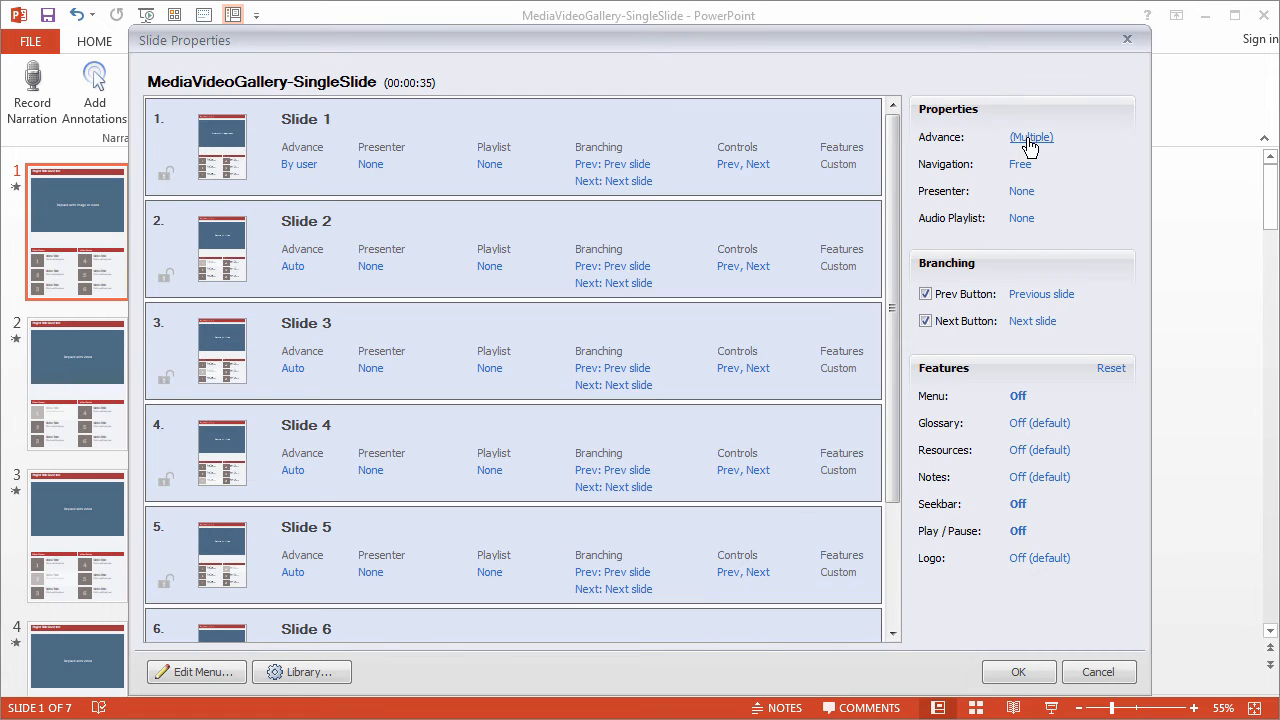
Set Advance to 'By user' for all selected slides.
left_click(1032, 136)
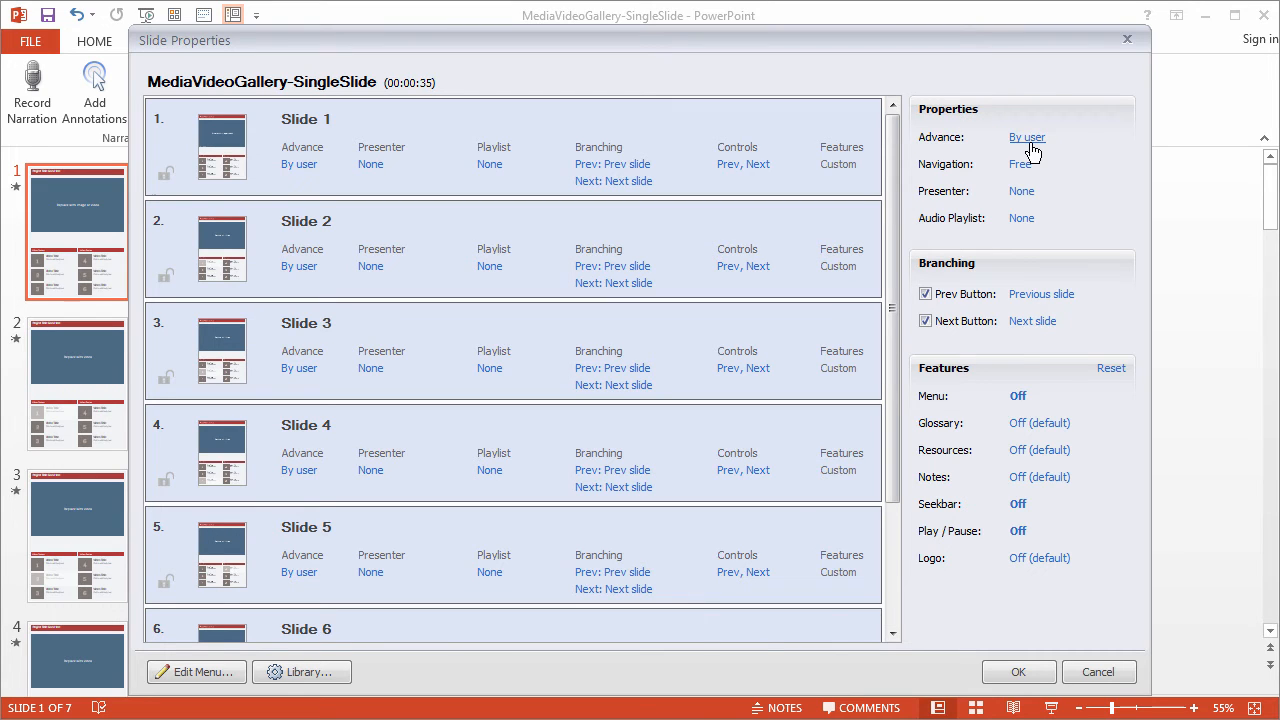
mouse_move(330, 276)
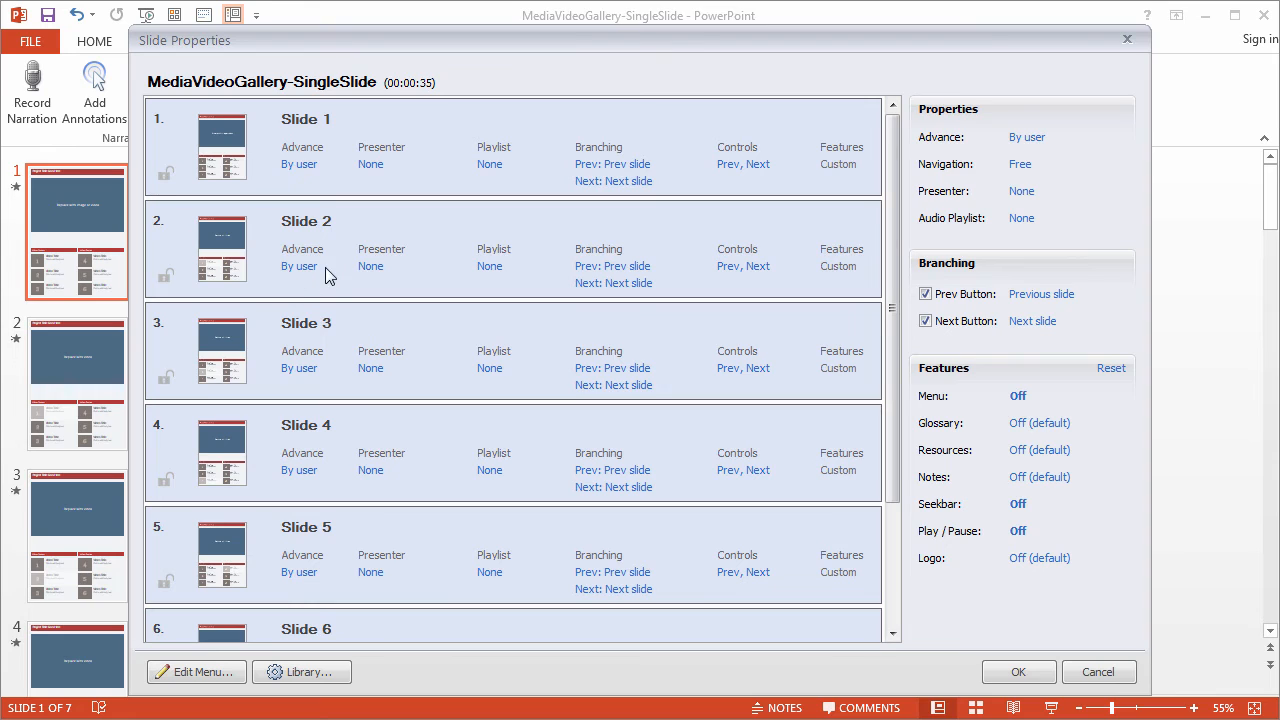
mouse_move(300, 370)
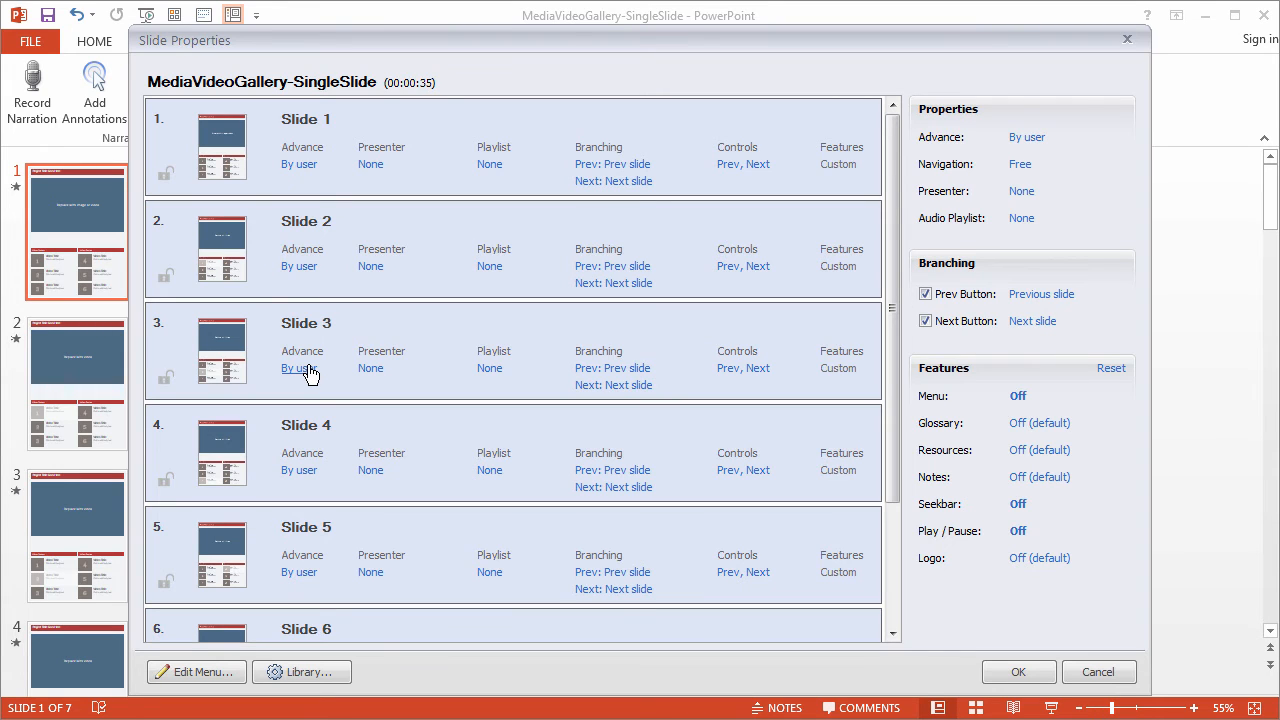
mouse_move(332, 344)
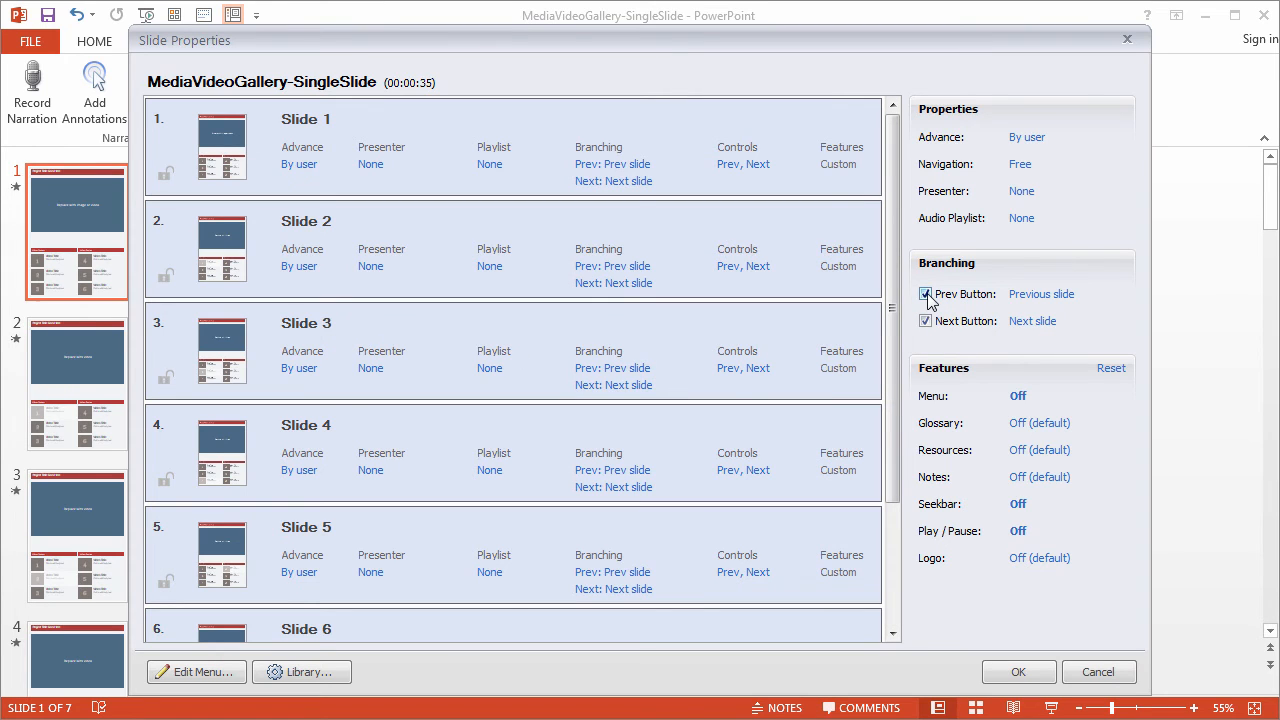
Uncheck the Prev and Next buttons under Branching and apply the slide settings.
left_click(926, 292)
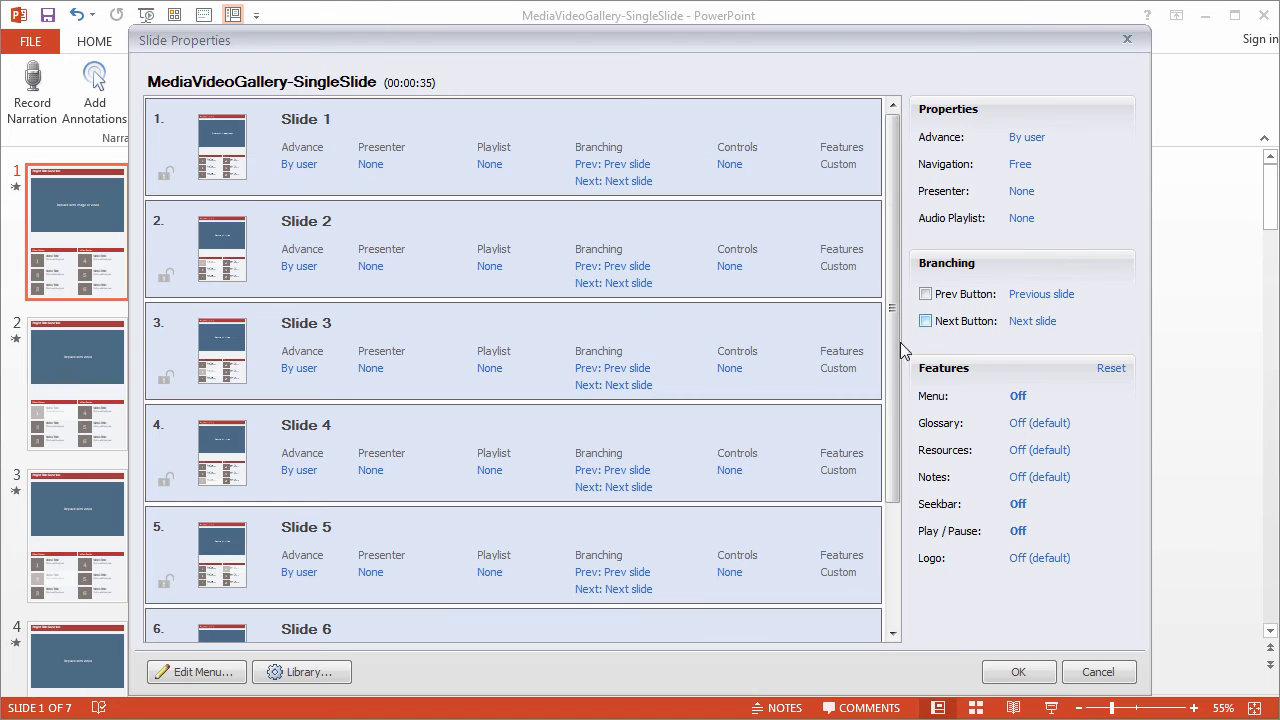
mouse_move(728, 272)
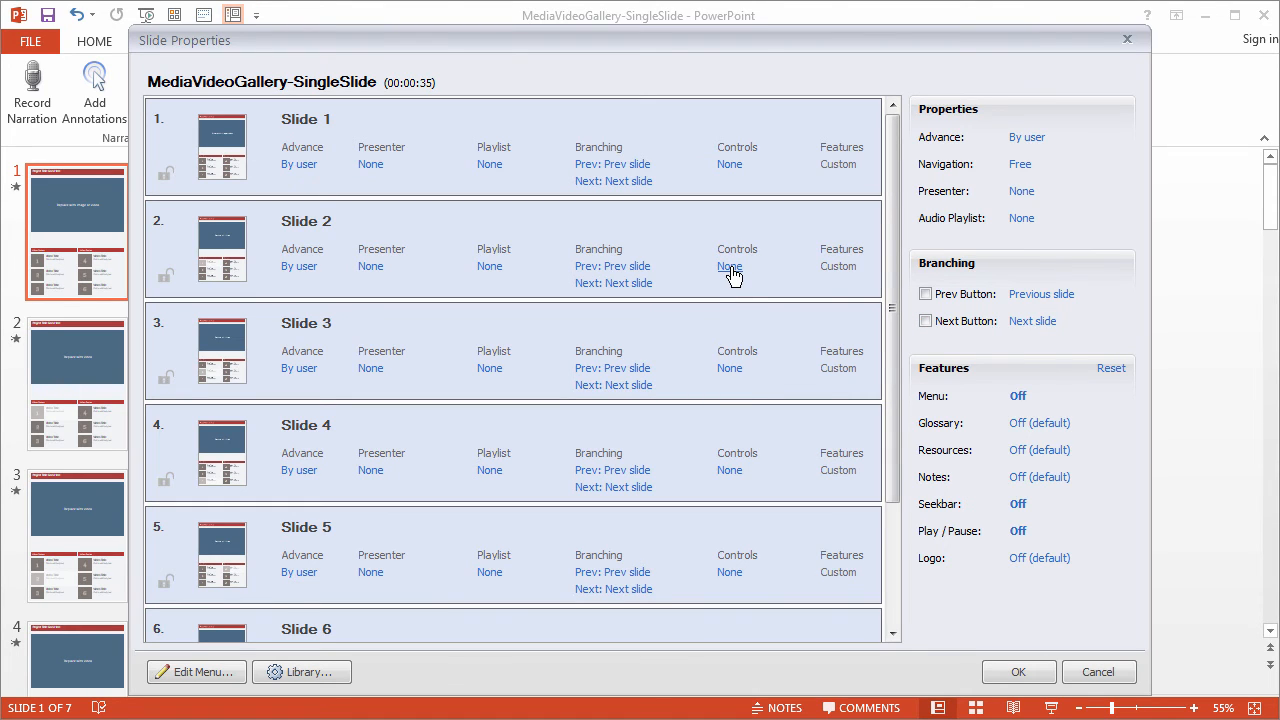
mouse_move(988, 664)
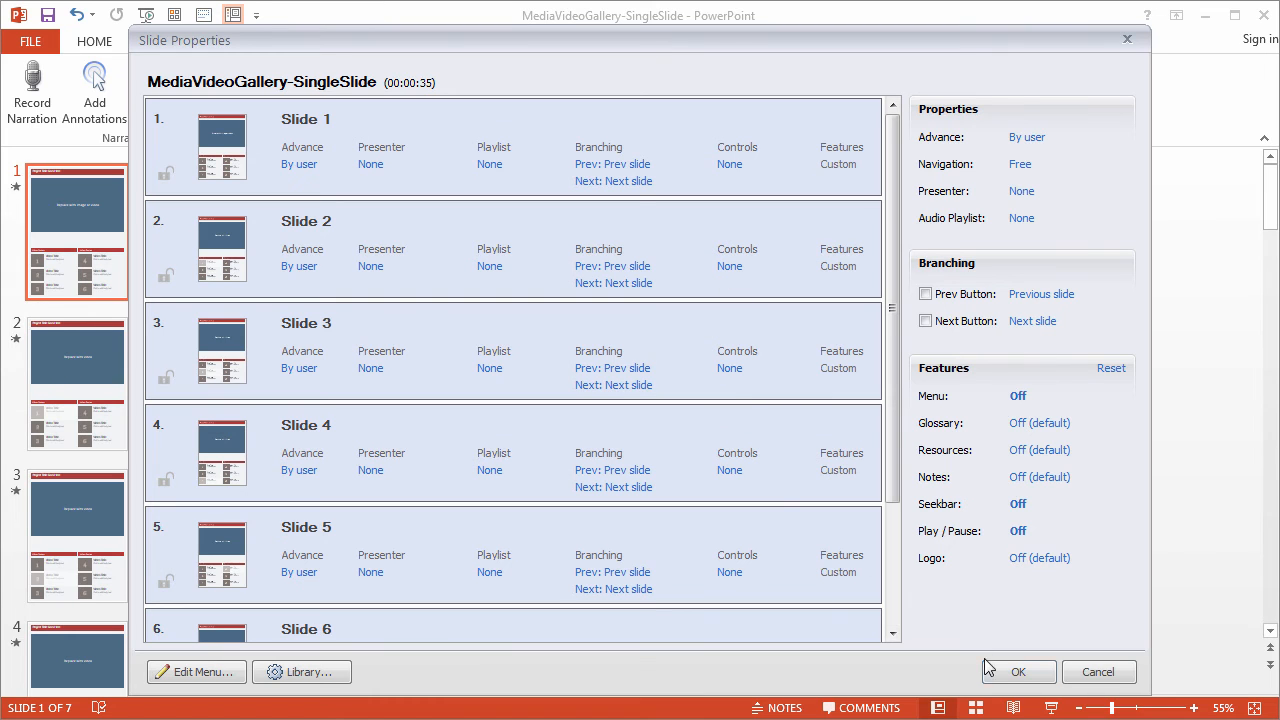
left_click(1020, 672)
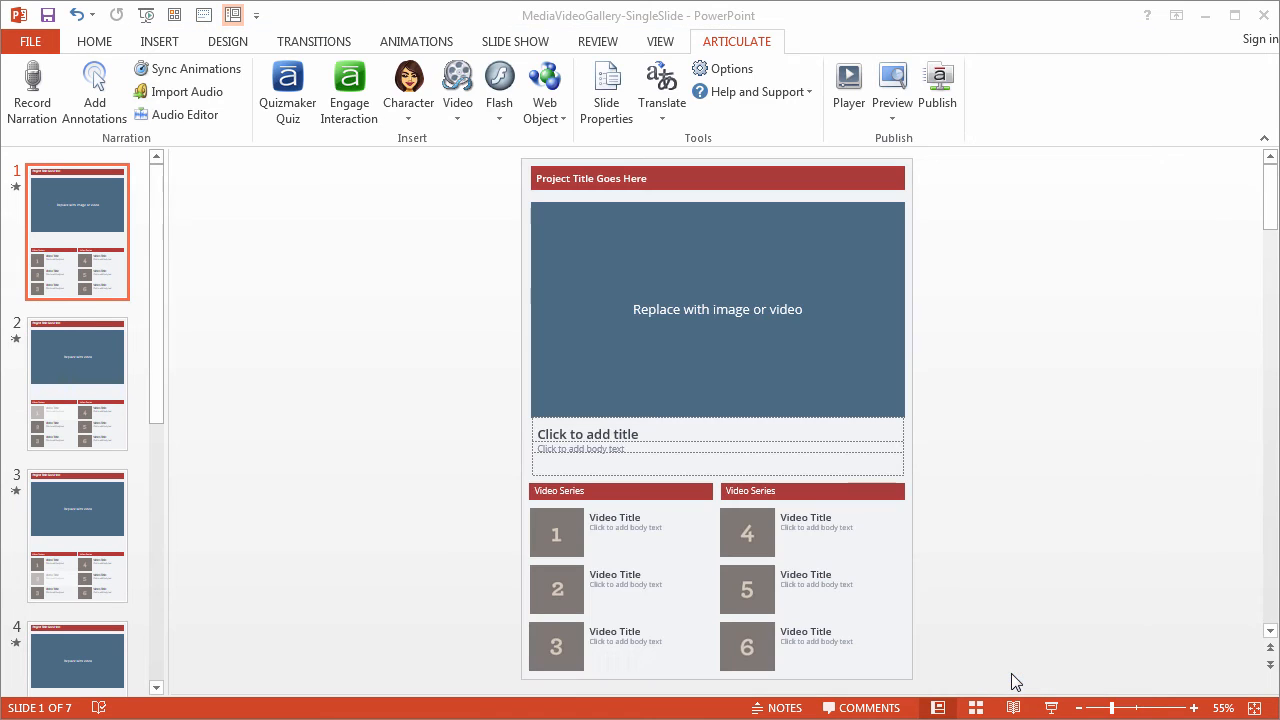
mouse_move(1004, 656)
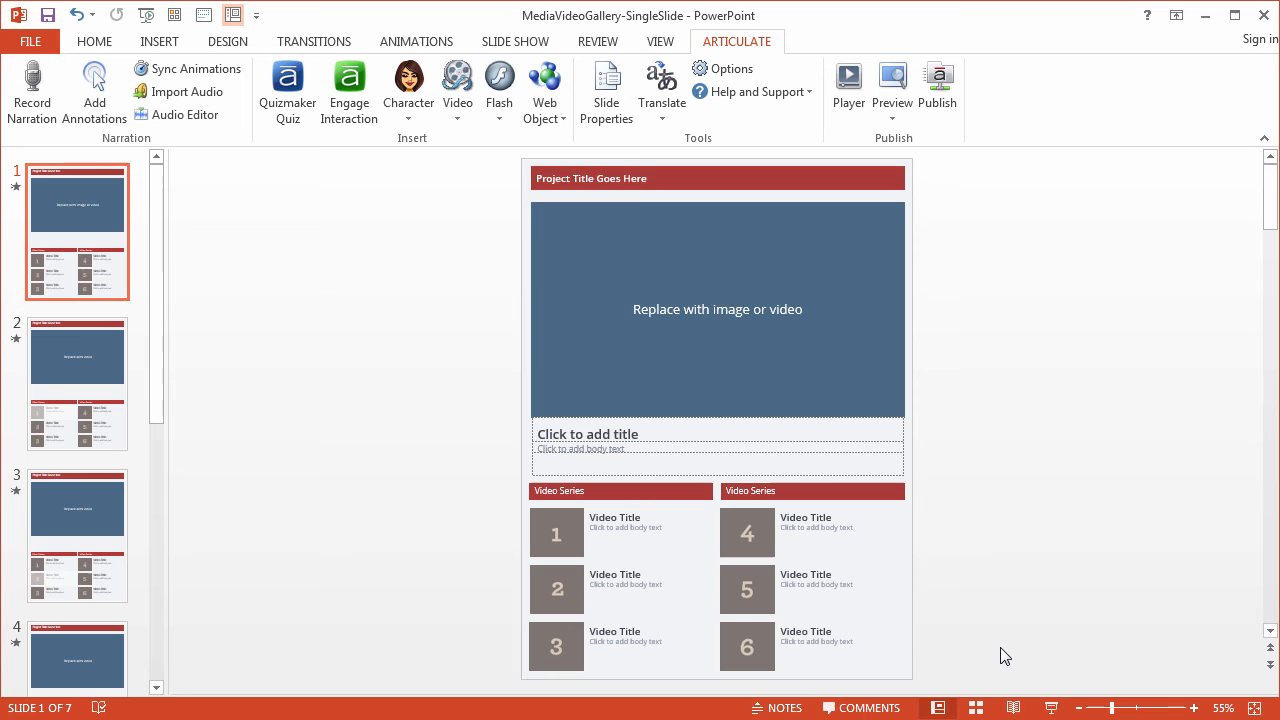
mouse_move(952, 176)
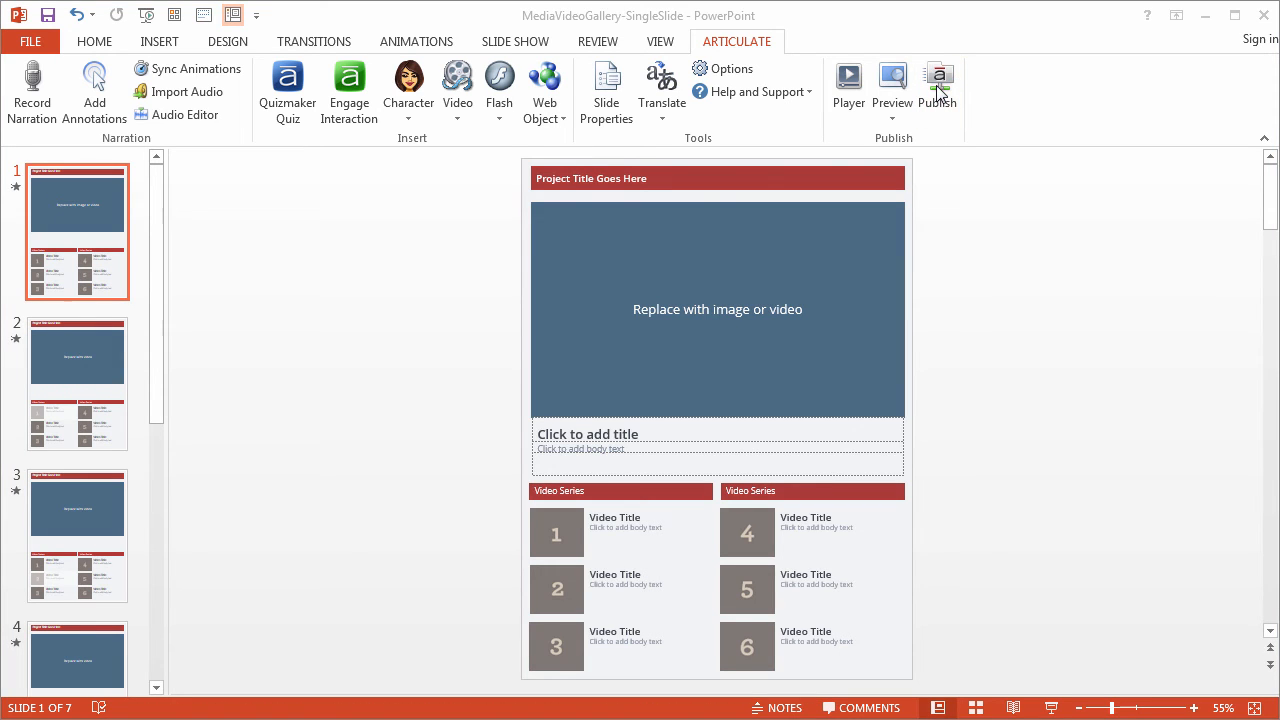
Publish the MediaVideoGallery-SingleSlide presentation with the Web option.
left_click(938, 78)
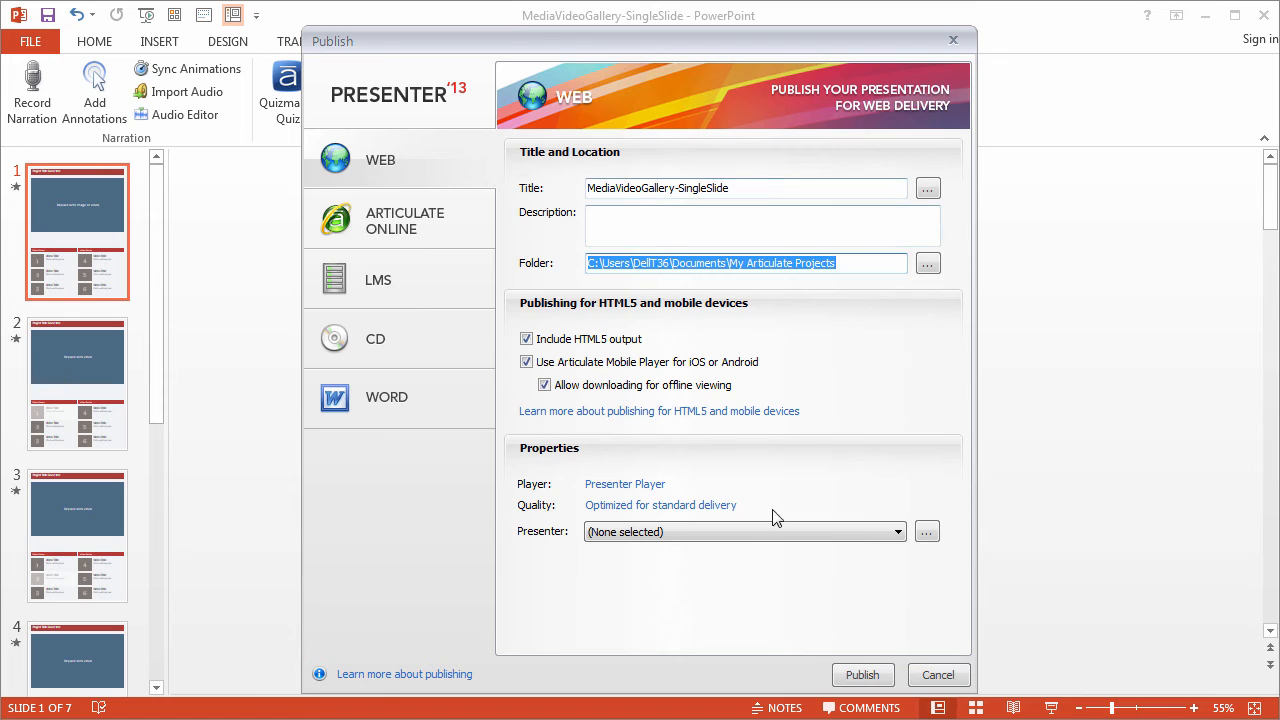
left_click(864, 676)
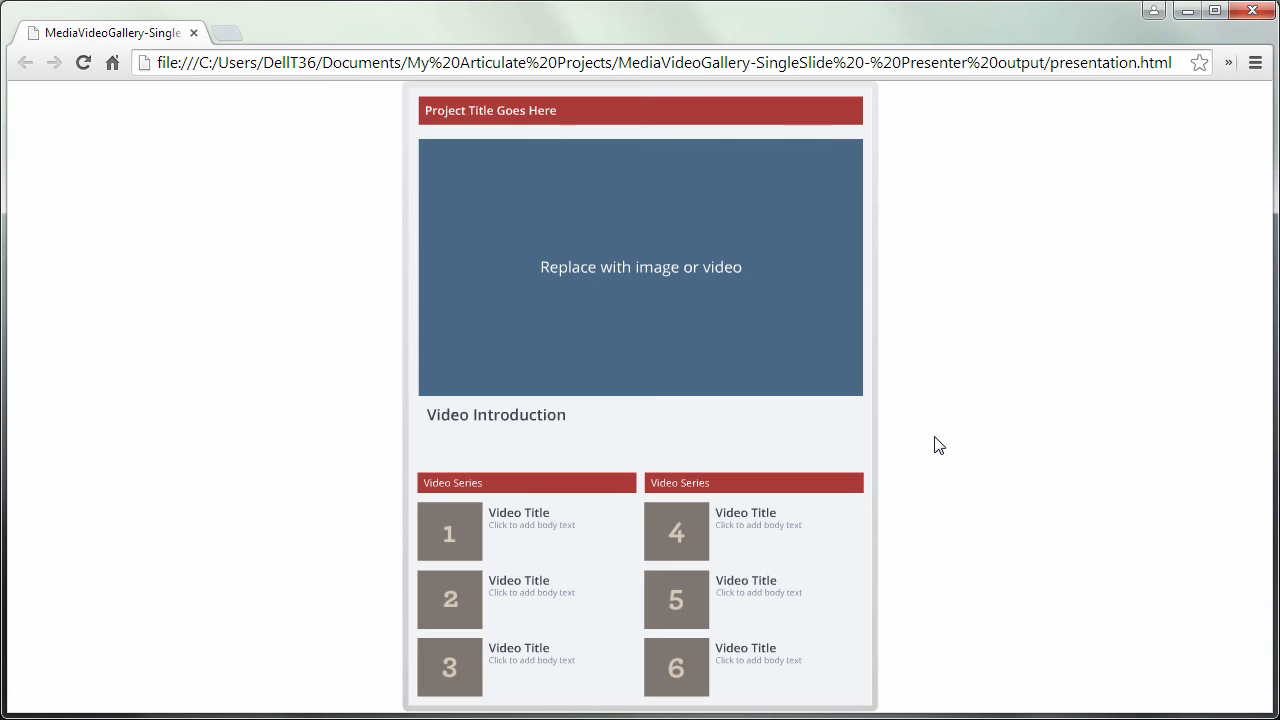
mouse_move(448, 238)
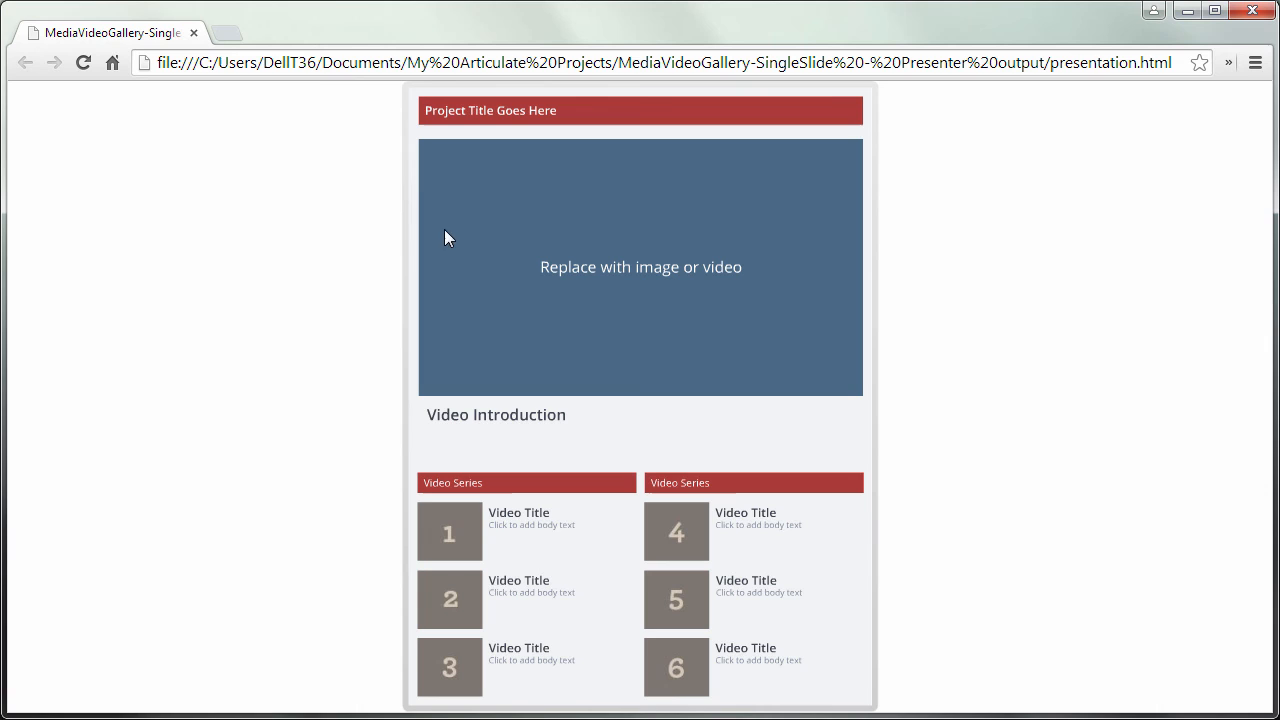
mouse_move(840, 432)
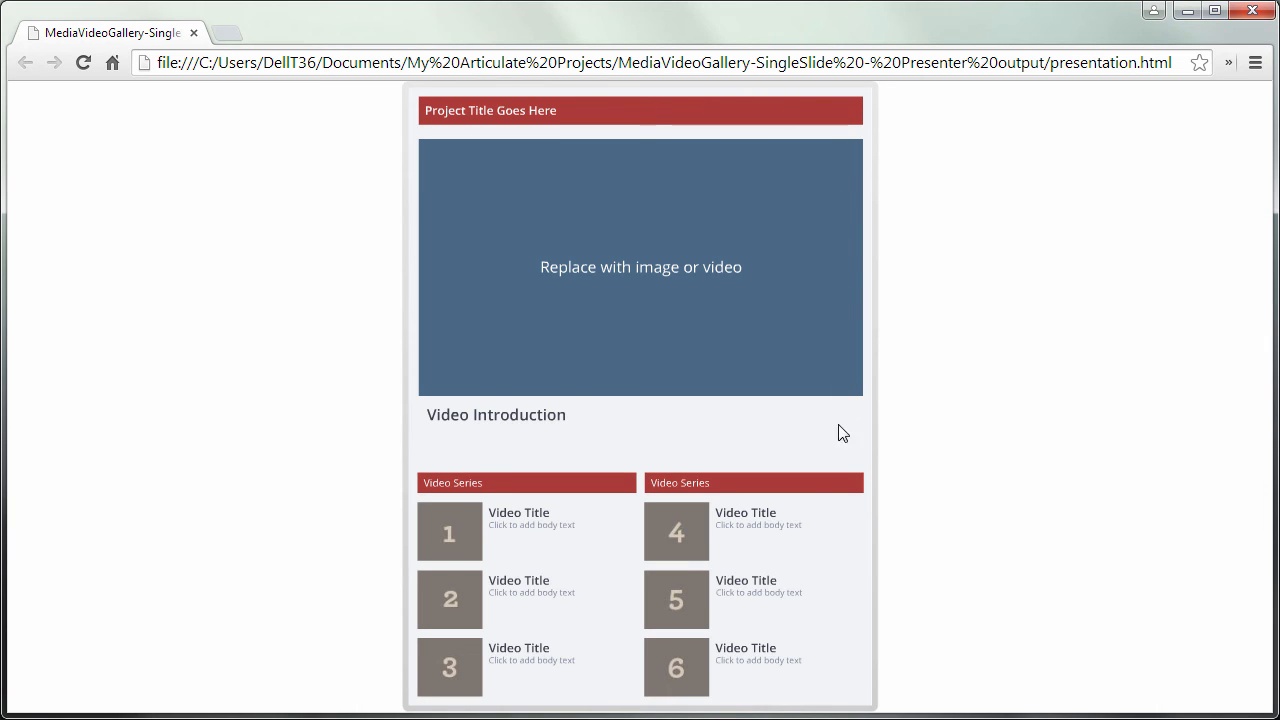
Switch the main video via thumbnails: Video 4, Video 2, then Video 4.
left_click(676, 532)
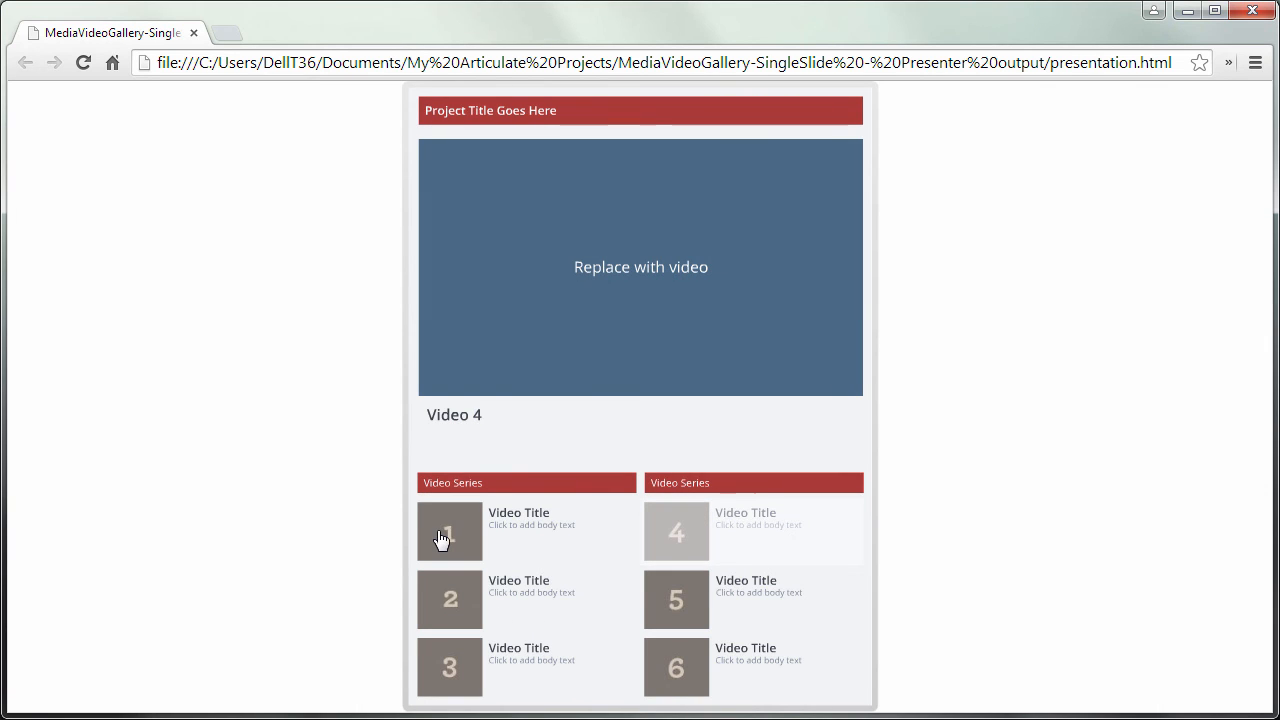
left_click(448, 598)
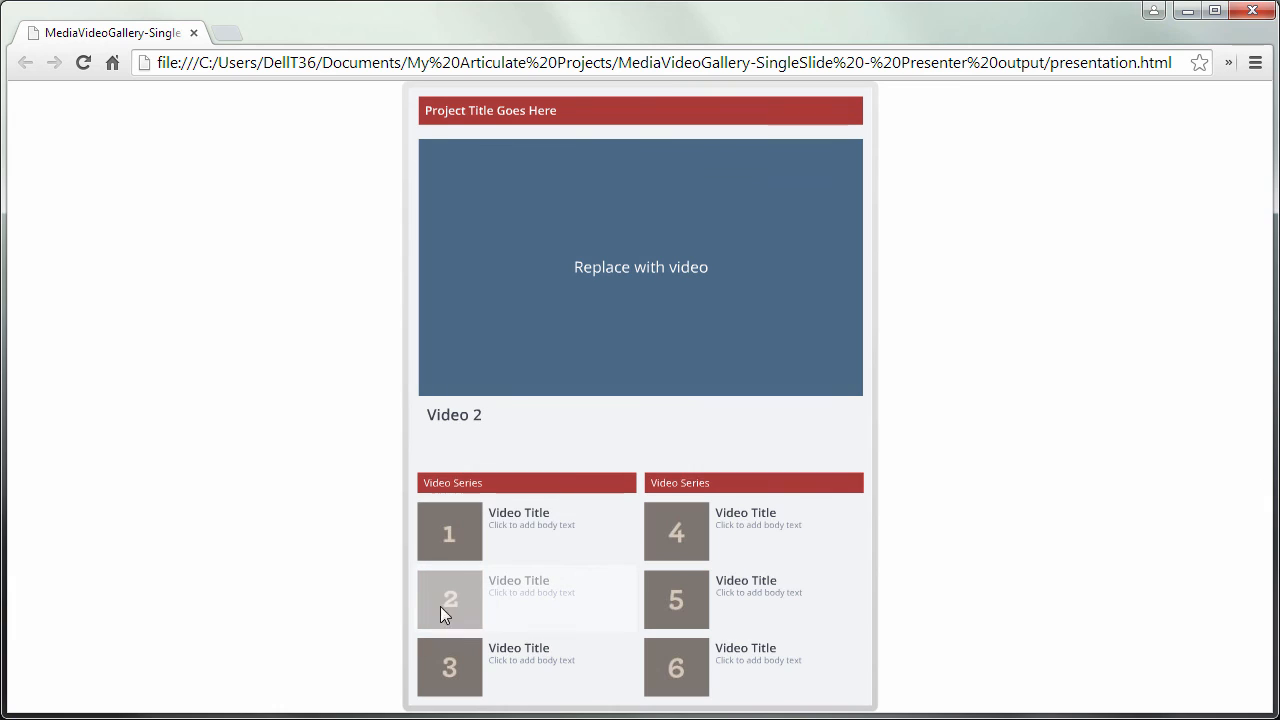
left_click(676, 598)
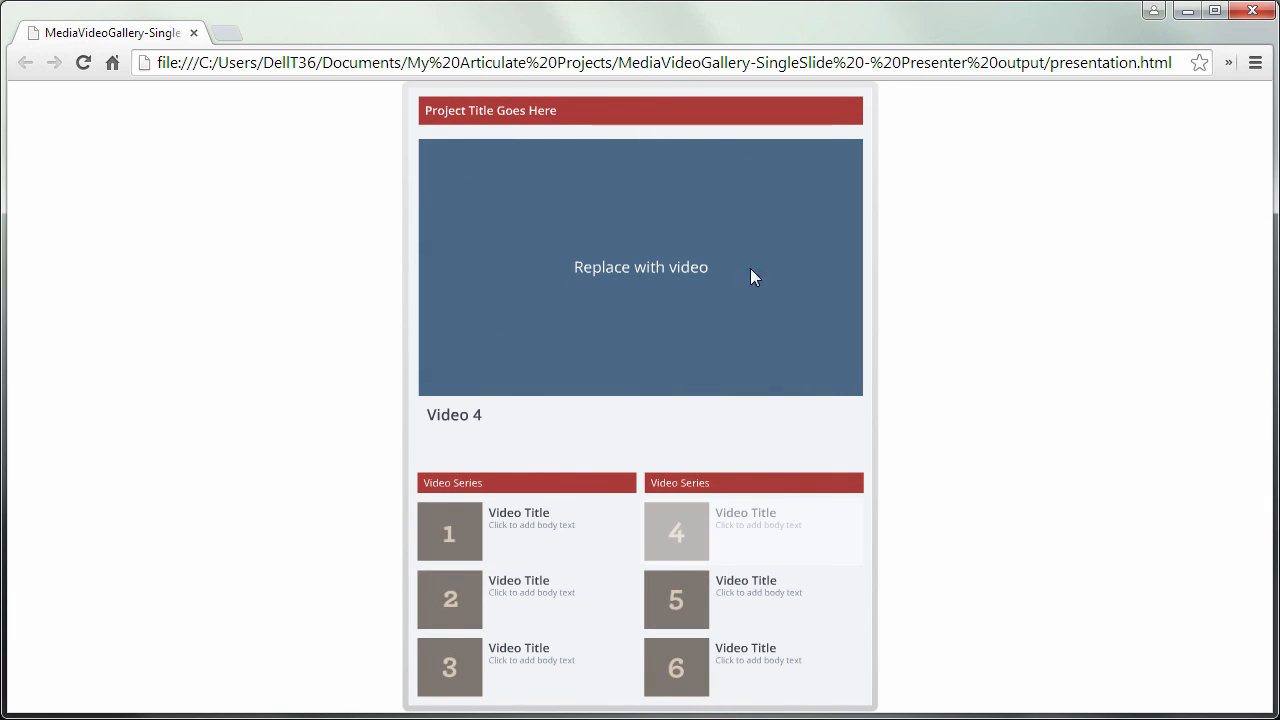
mouse_move(692, 240)
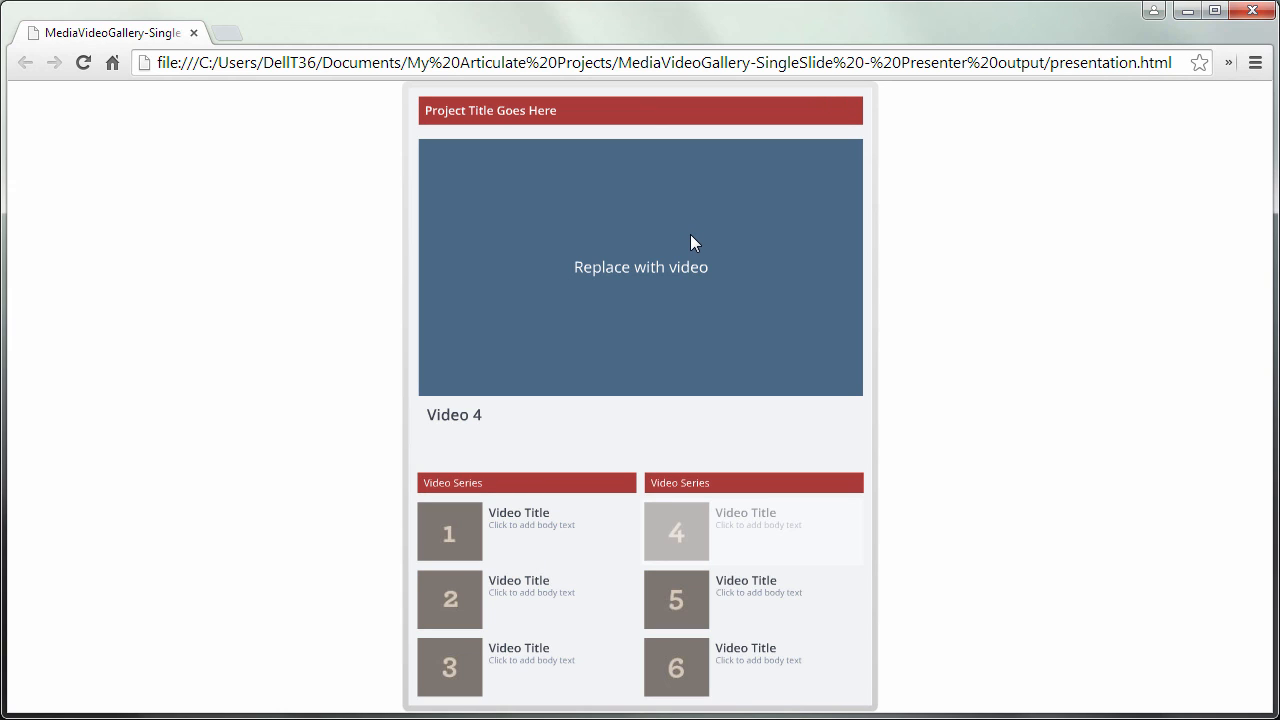
mouse_move(508, 462)
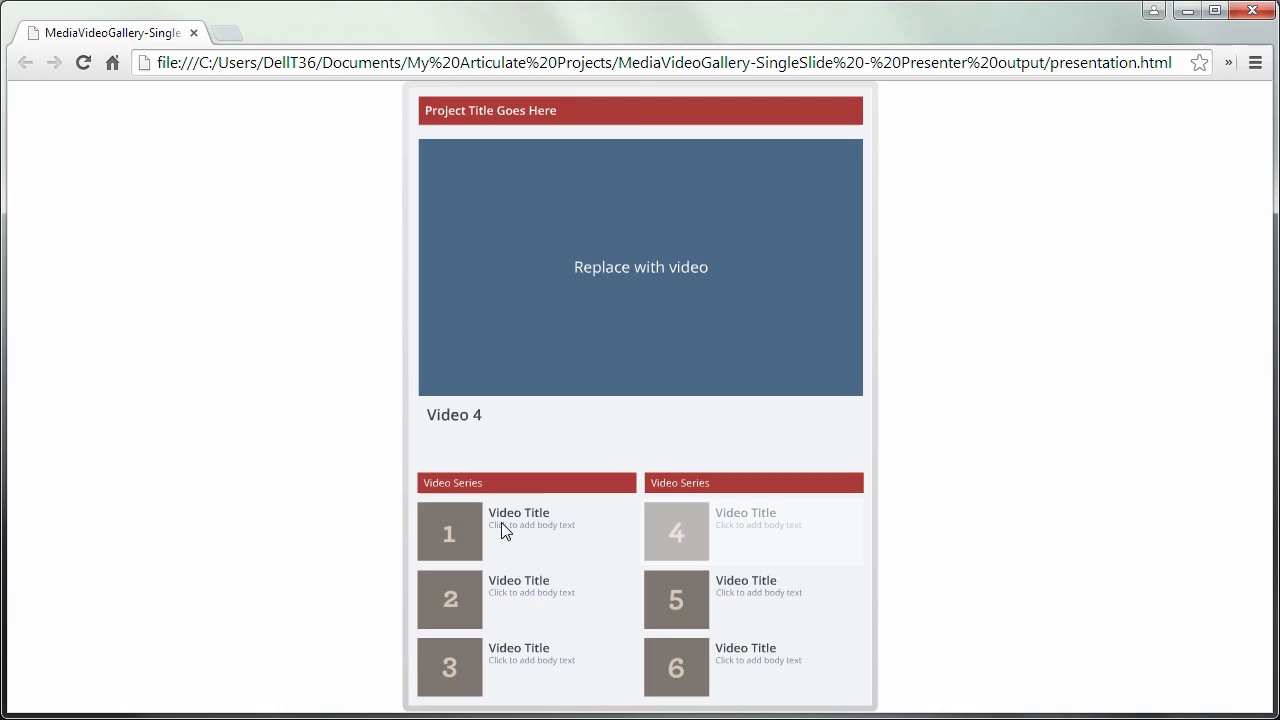
mouse_move(494, 648)
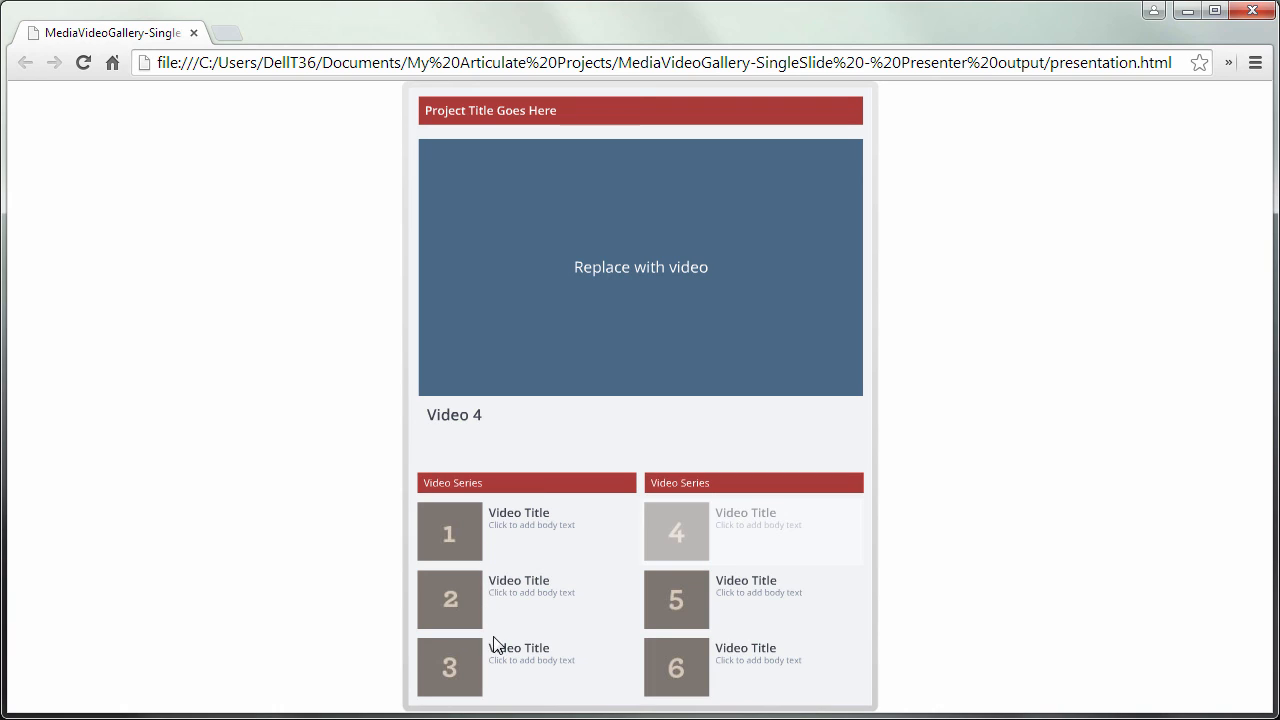
mouse_move(504, 652)
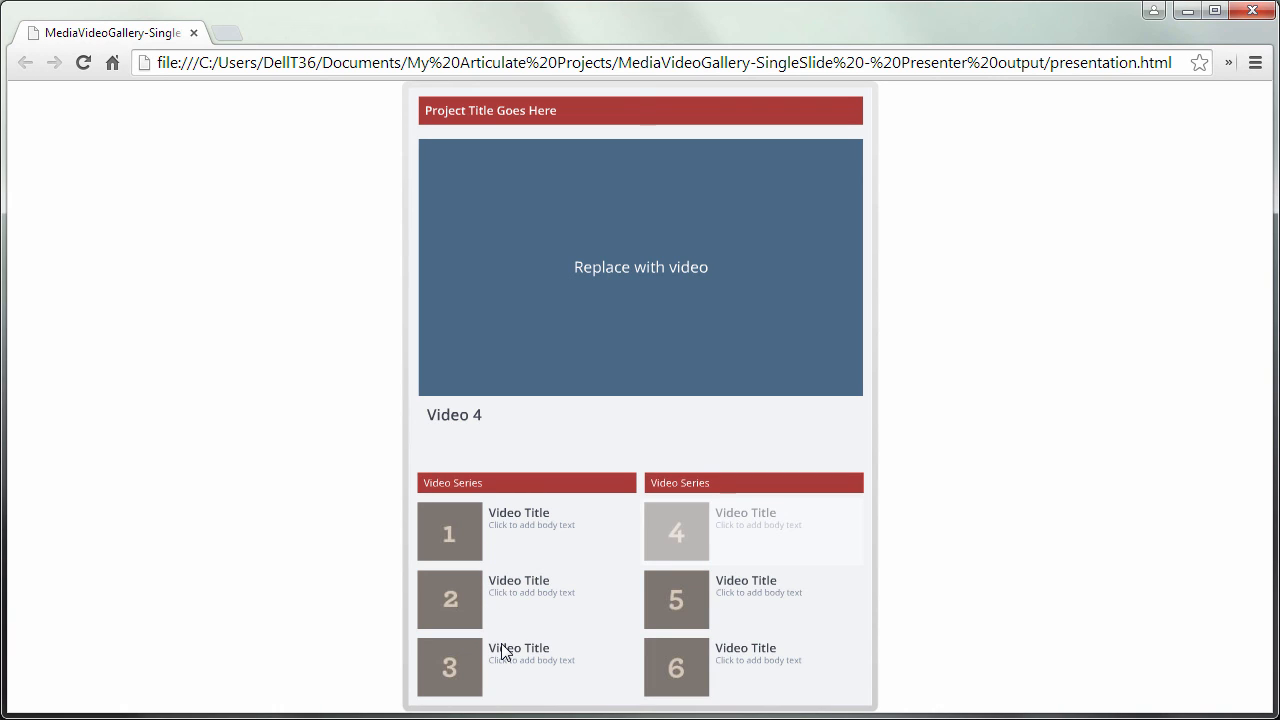